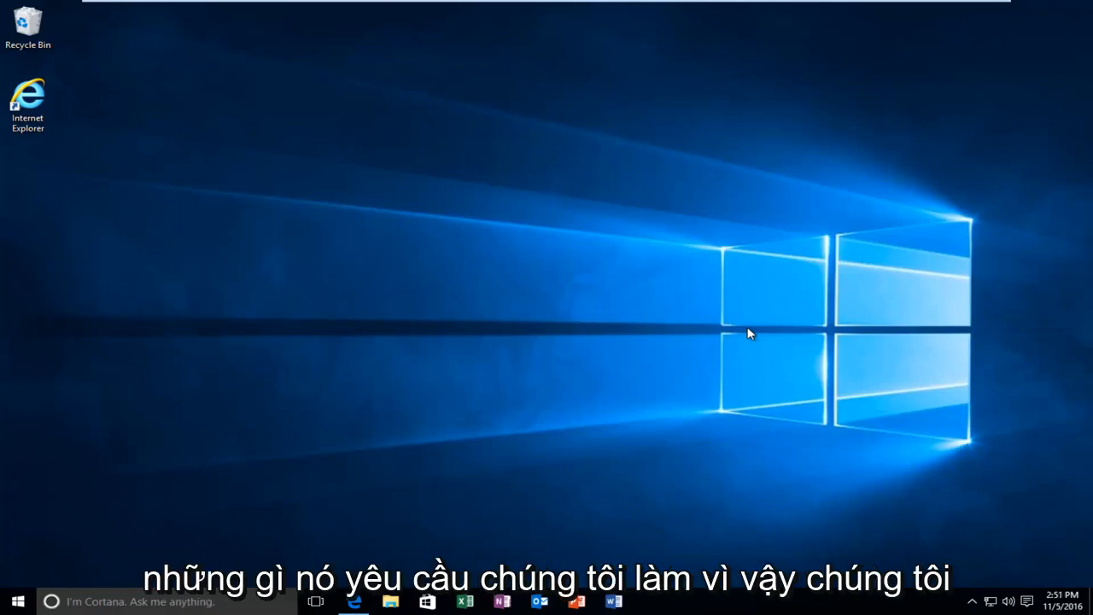
mouse_move(430, 444)
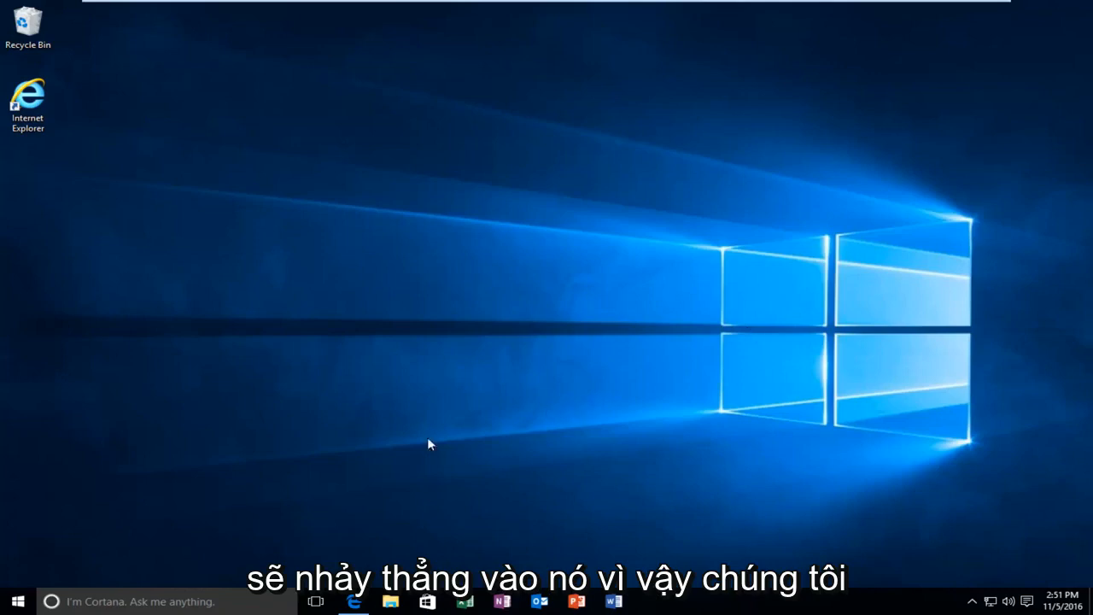
Step: Search the Start menu for 'ser' and launch the Services tool from the results
left_click(12, 601)
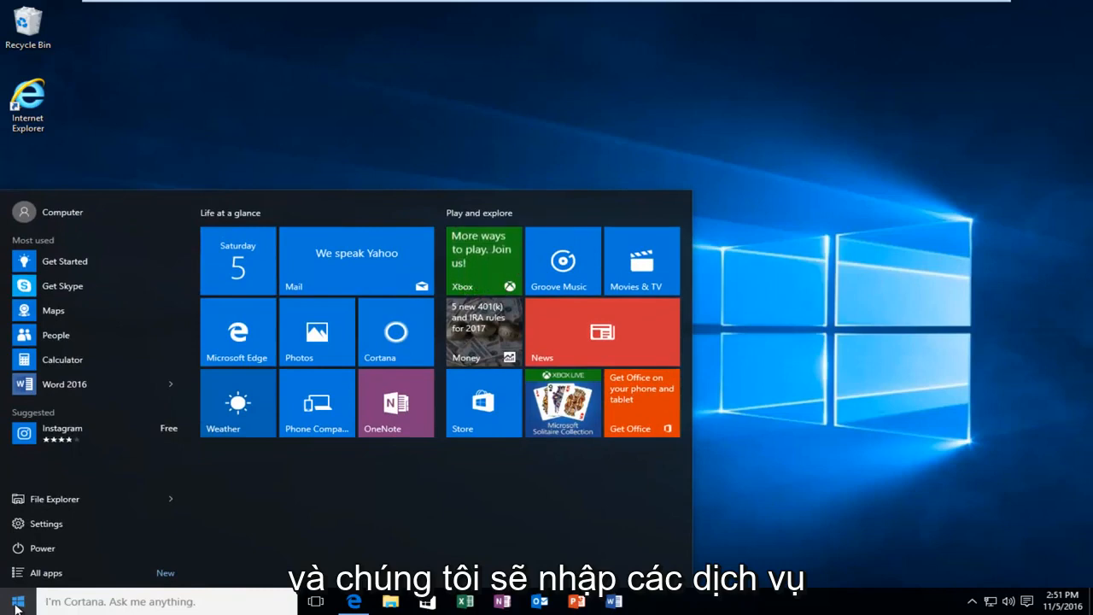
type("ser")
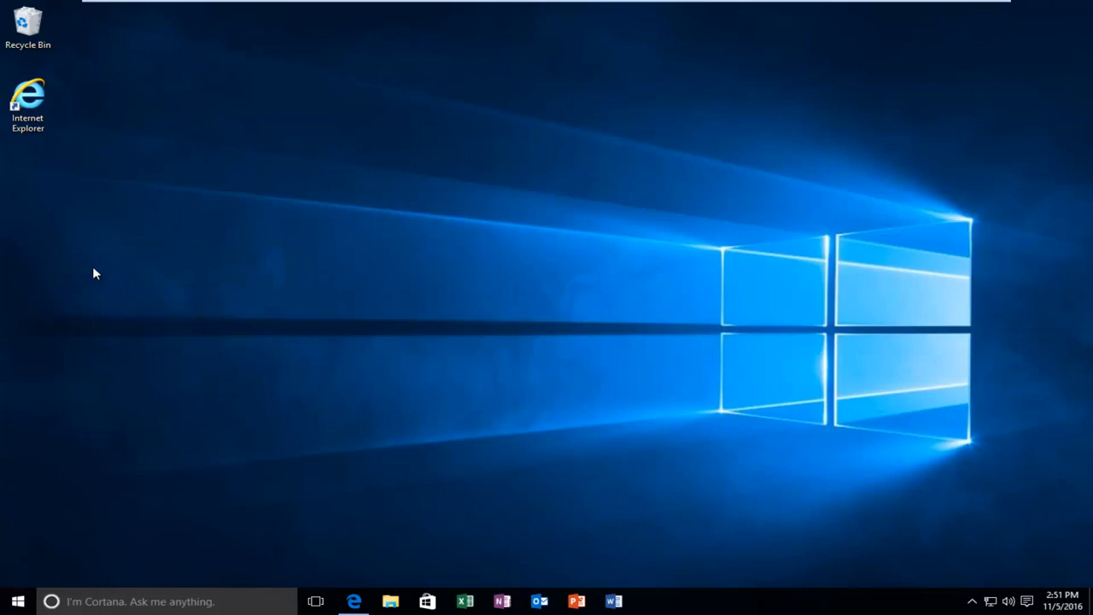
left_click(650, 601)
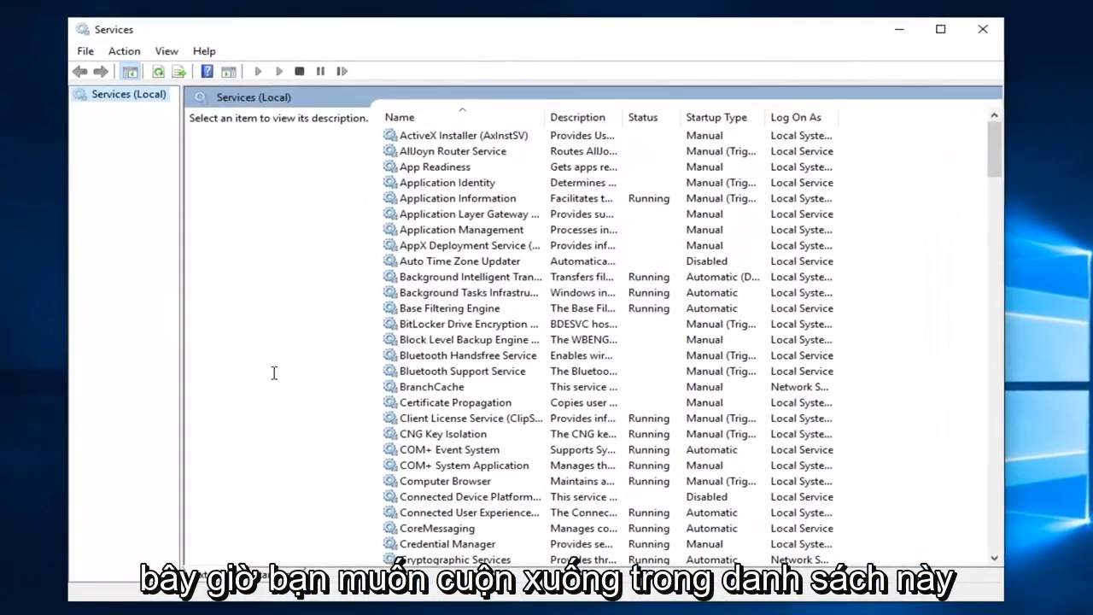
mouse_move(948, 179)
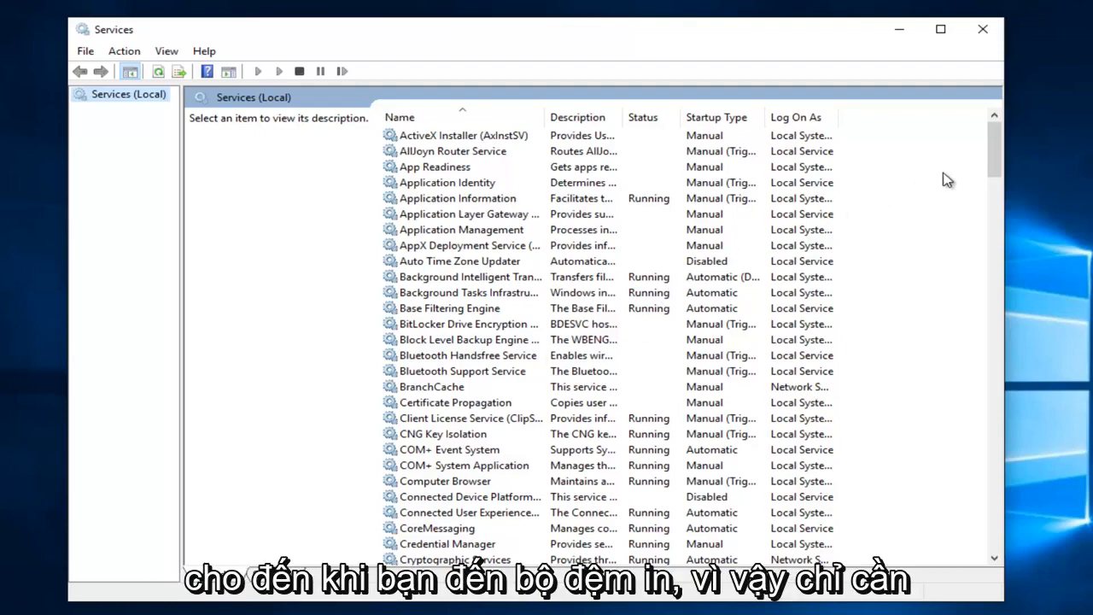
Step: Scroll down to Print Spooler, select it and bring up its context menu
scroll("down", 3)
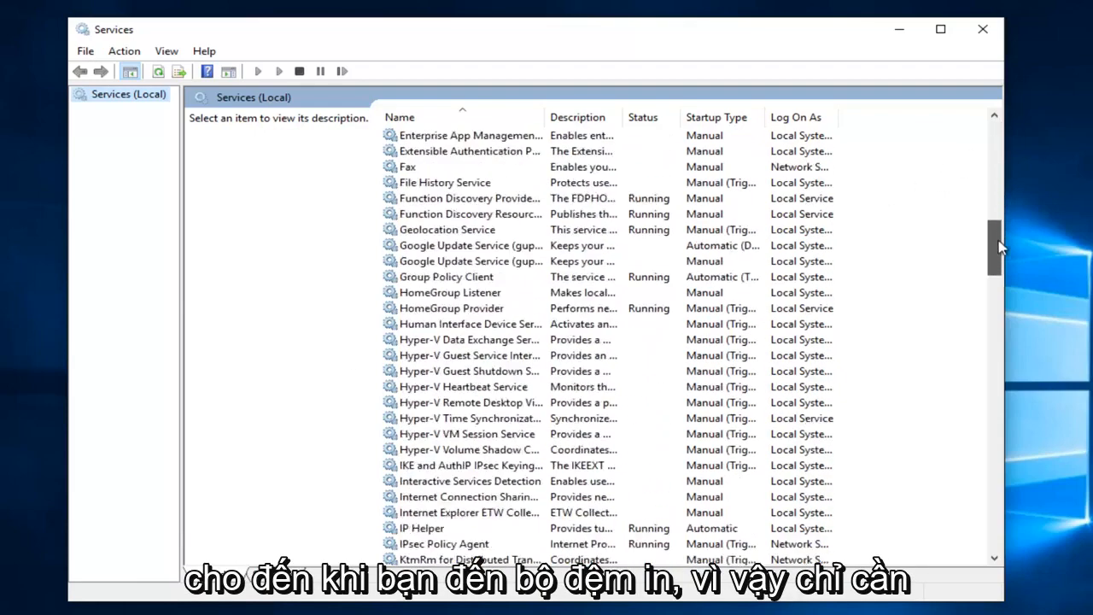
scroll("down", 3)
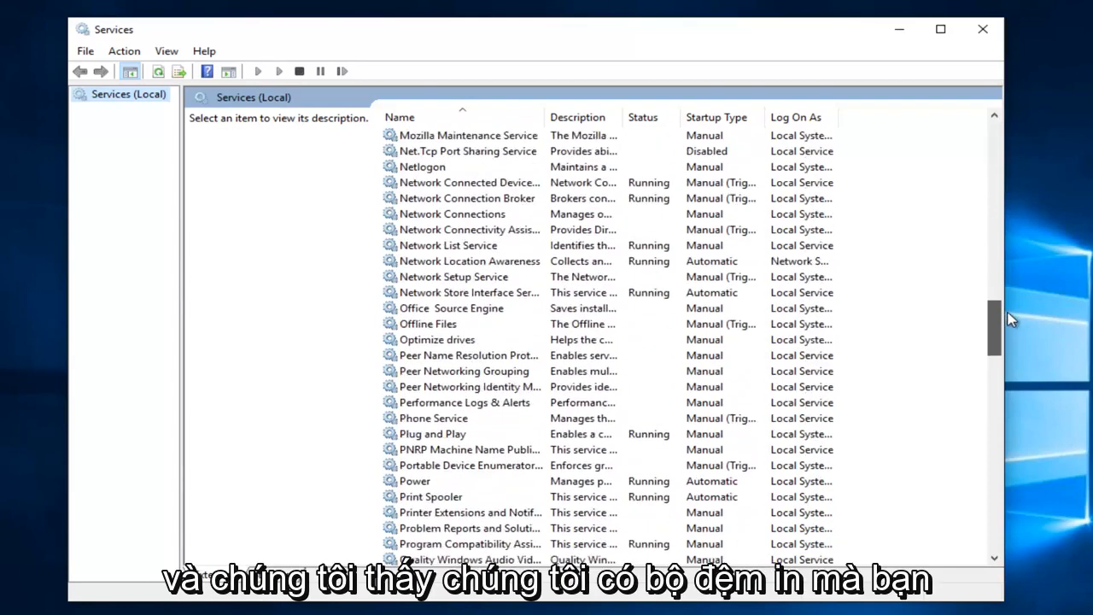
left_click(430, 418)
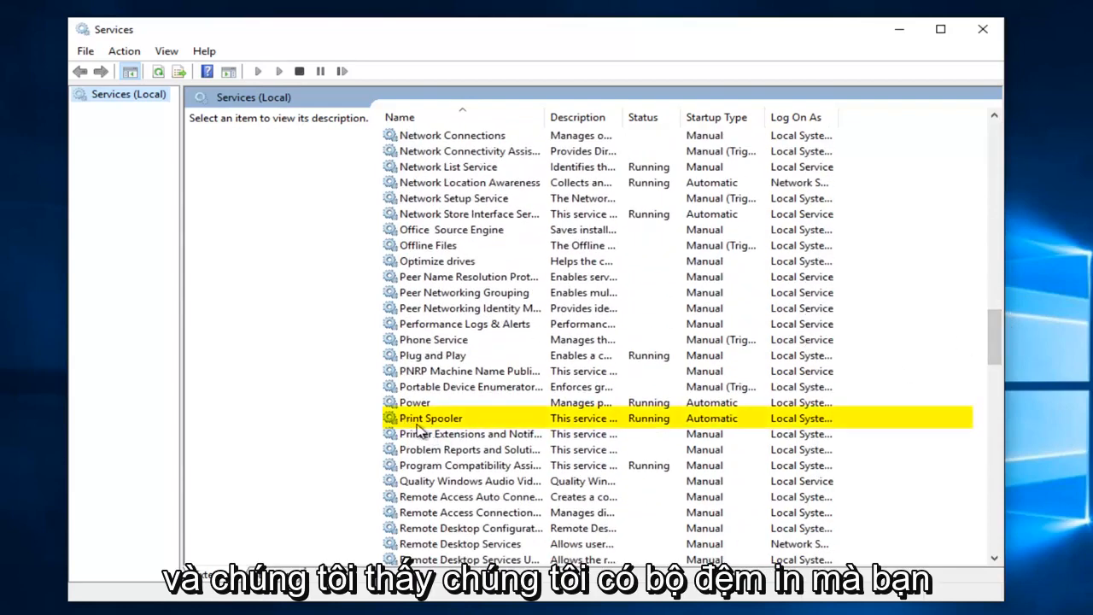
right_click(430, 417)
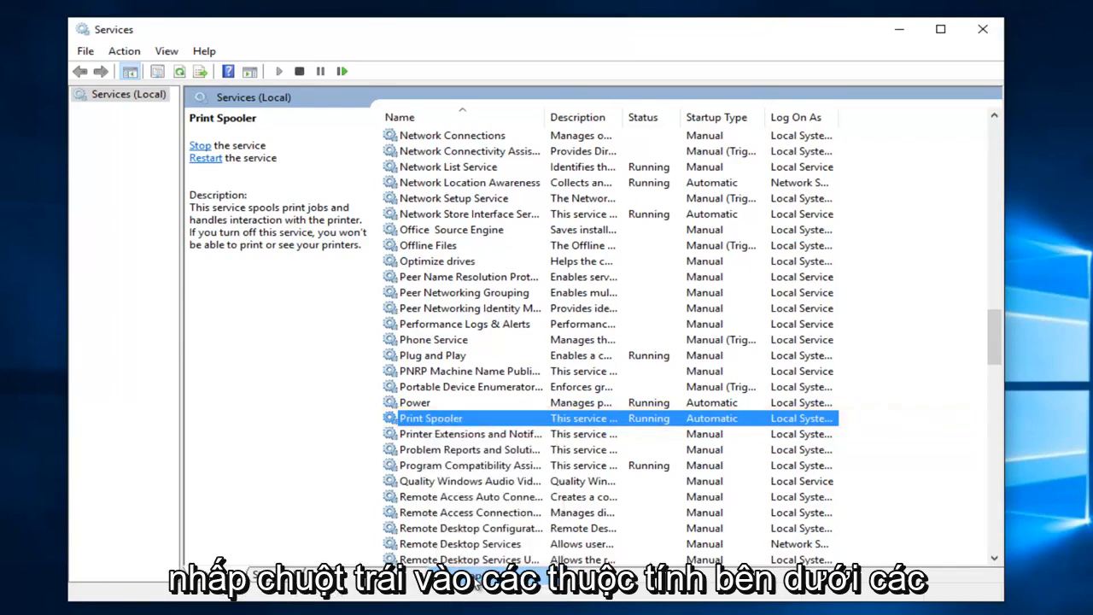
Step: Open Print Spooler's Dependencies and expand Remote Procedure Call (RPC) to its two sub-services
double_click(431, 417)
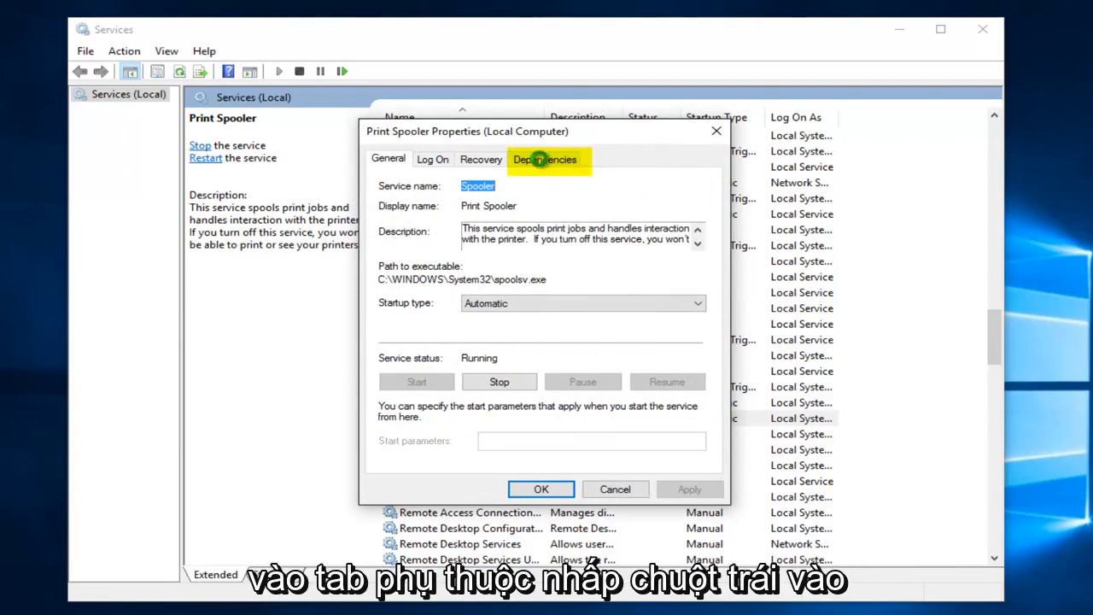
left_click(544, 159)
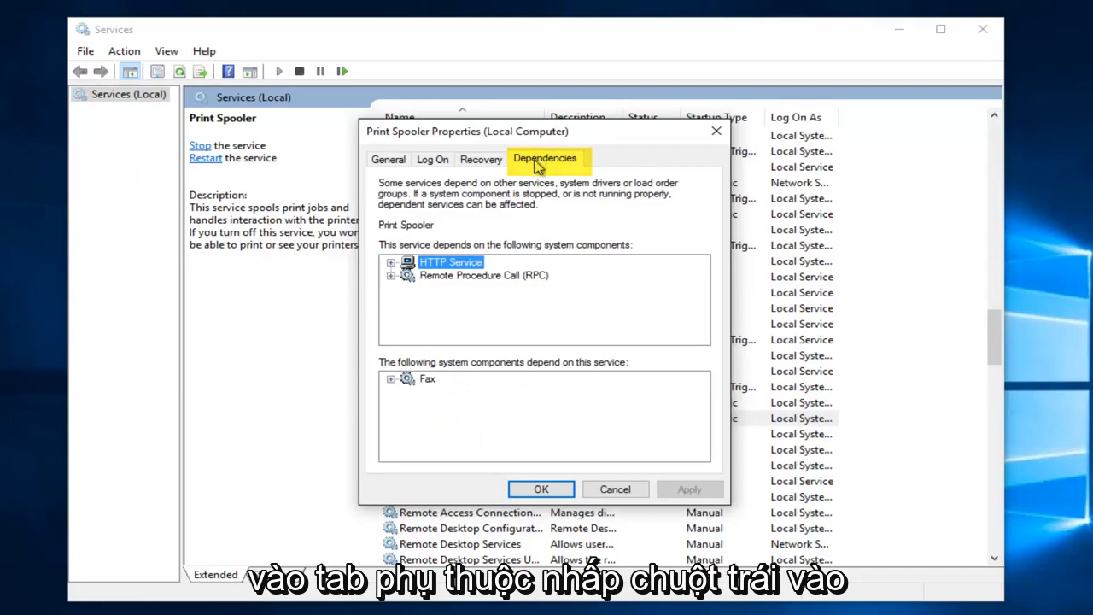
mouse_move(395, 282)
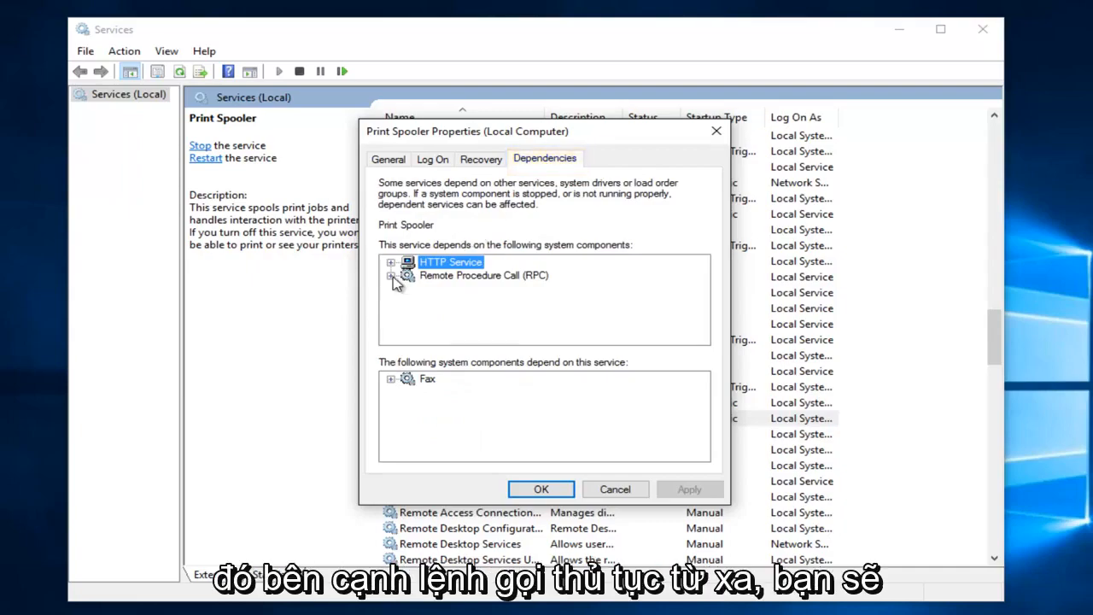
left_click(391, 274)
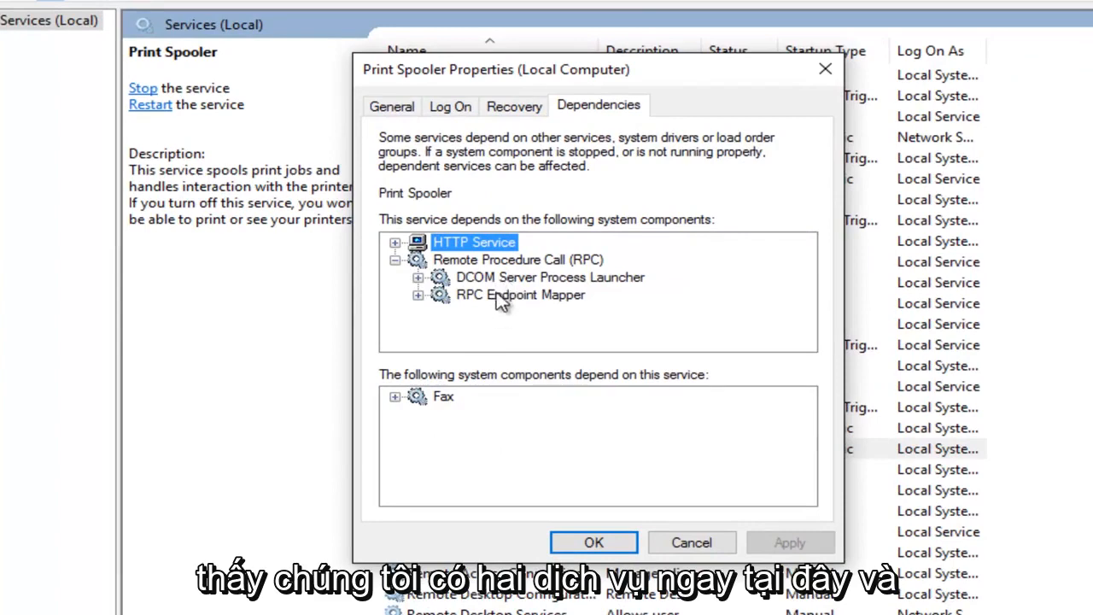
mouse_move(485, 289)
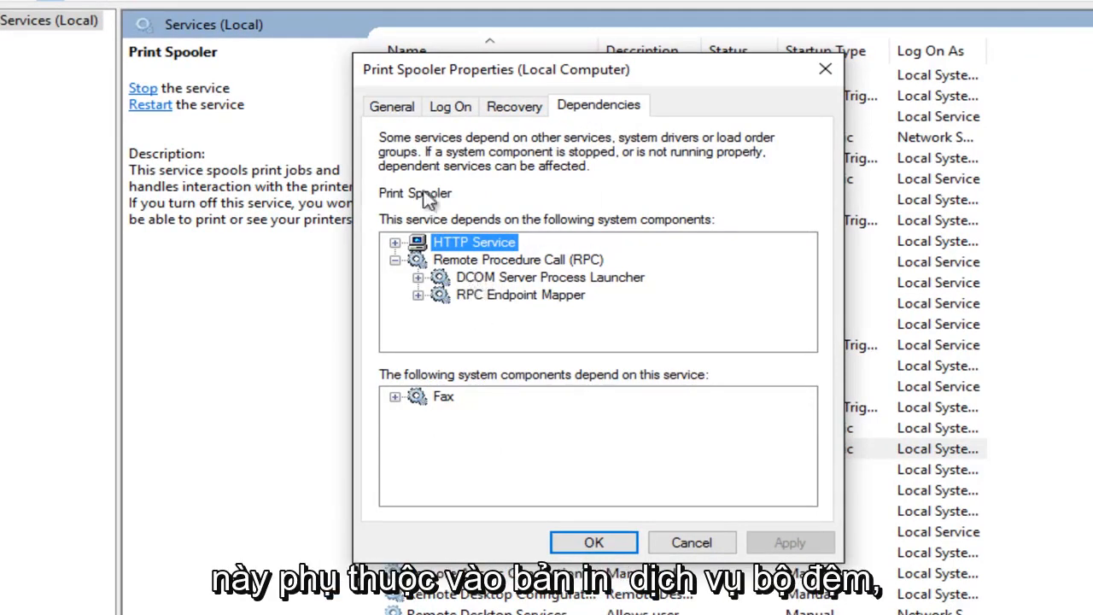
mouse_move(427, 229)
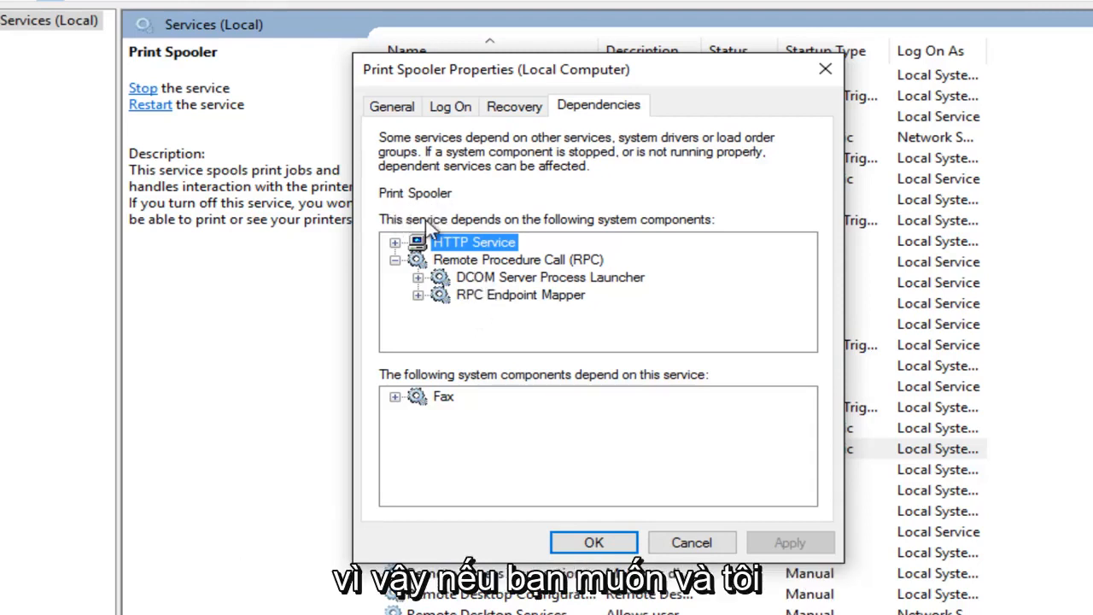
mouse_move(502, 273)
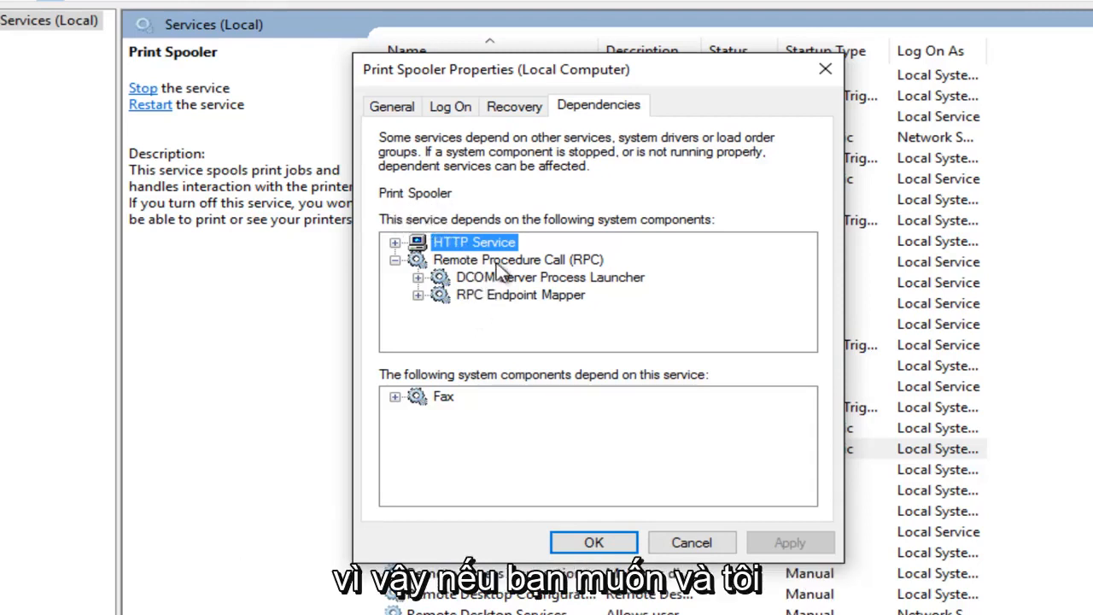
mouse_move(503, 295)
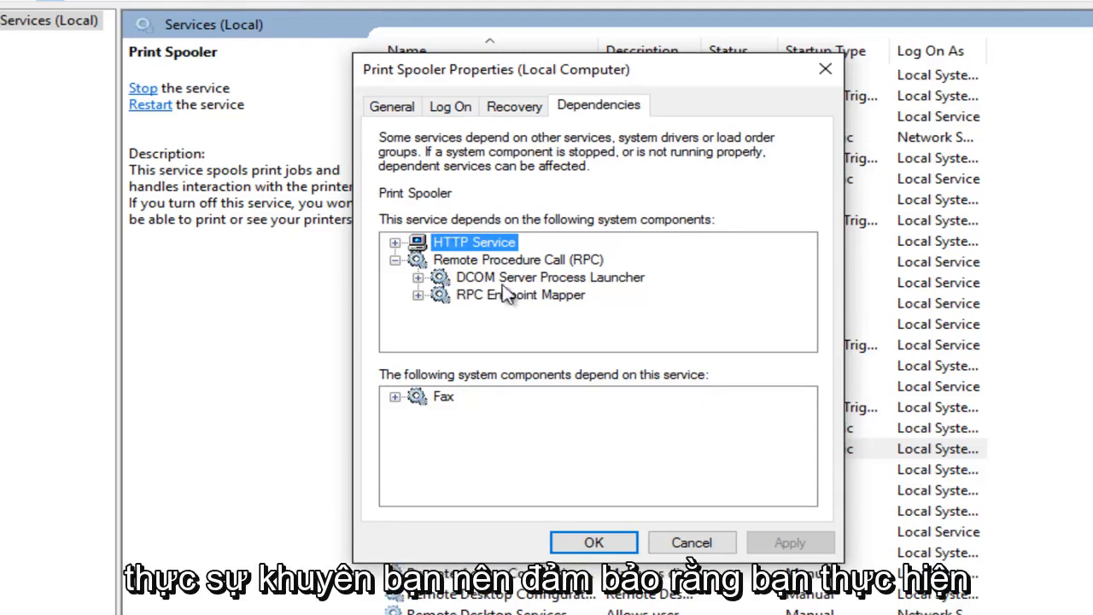
mouse_move(784, 125)
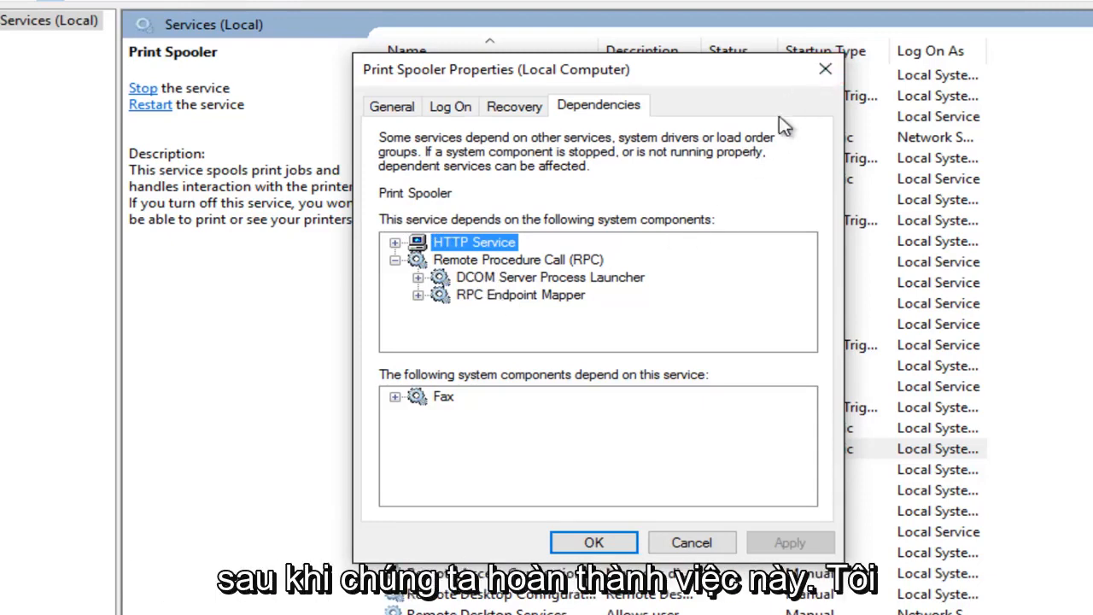
mouse_move(510, 306)
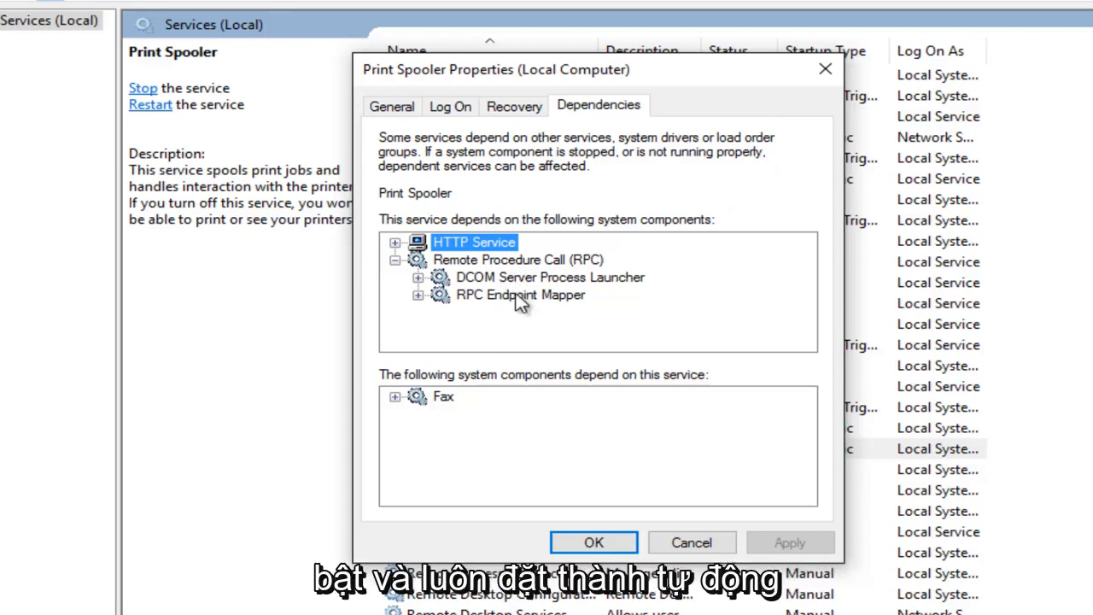
mouse_move(523, 298)
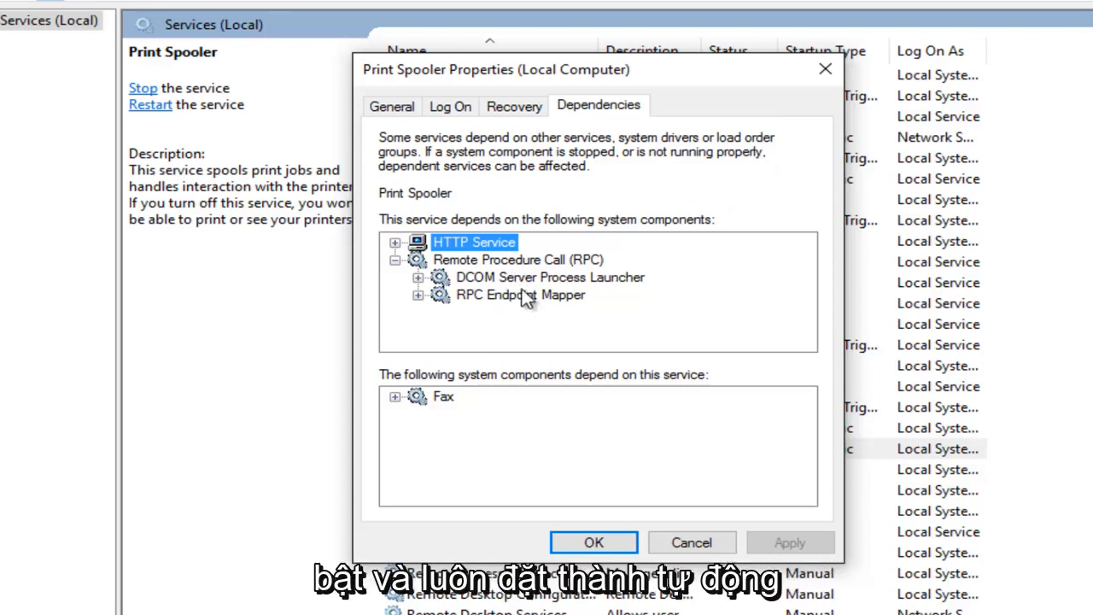
Step: Stop Print Spooler from its properties, leaving startup type Automatic, and move the dialog aside
left_click(593, 542)
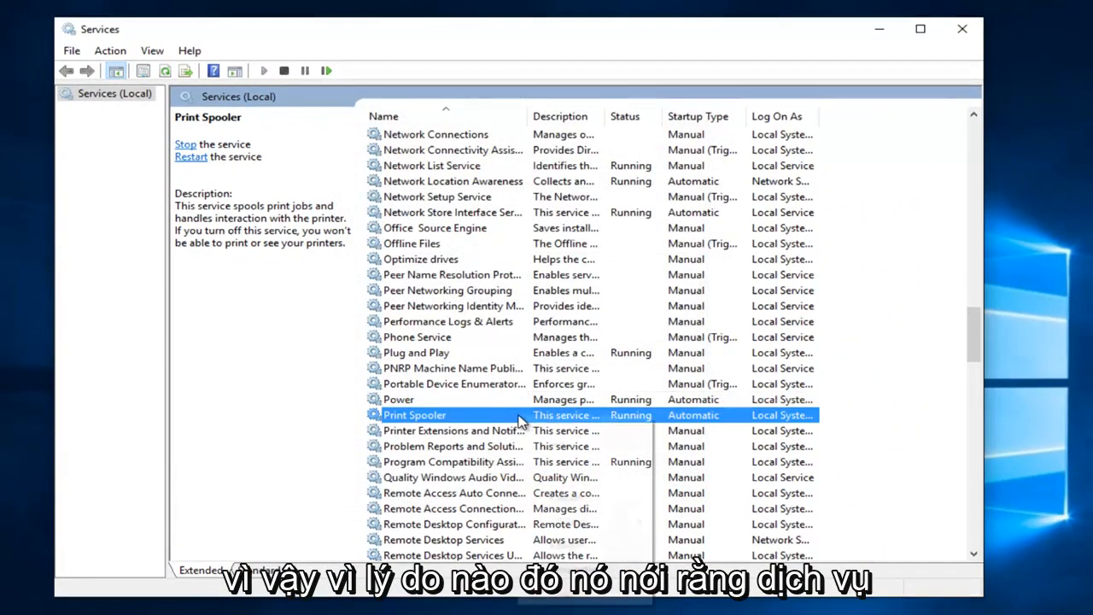
right_click(415, 414)
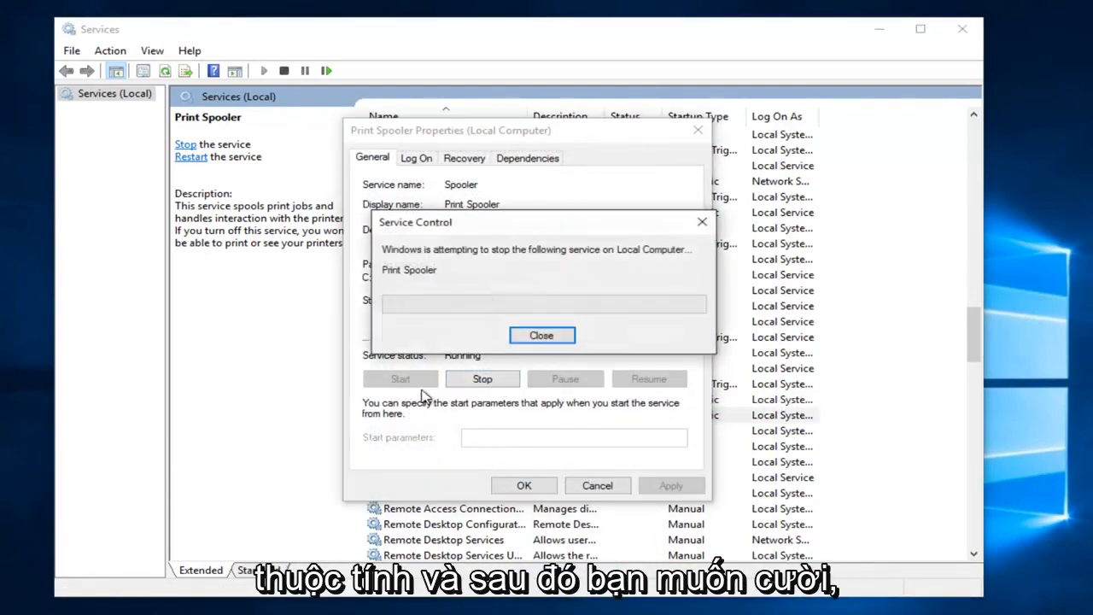
left_click(542, 335)
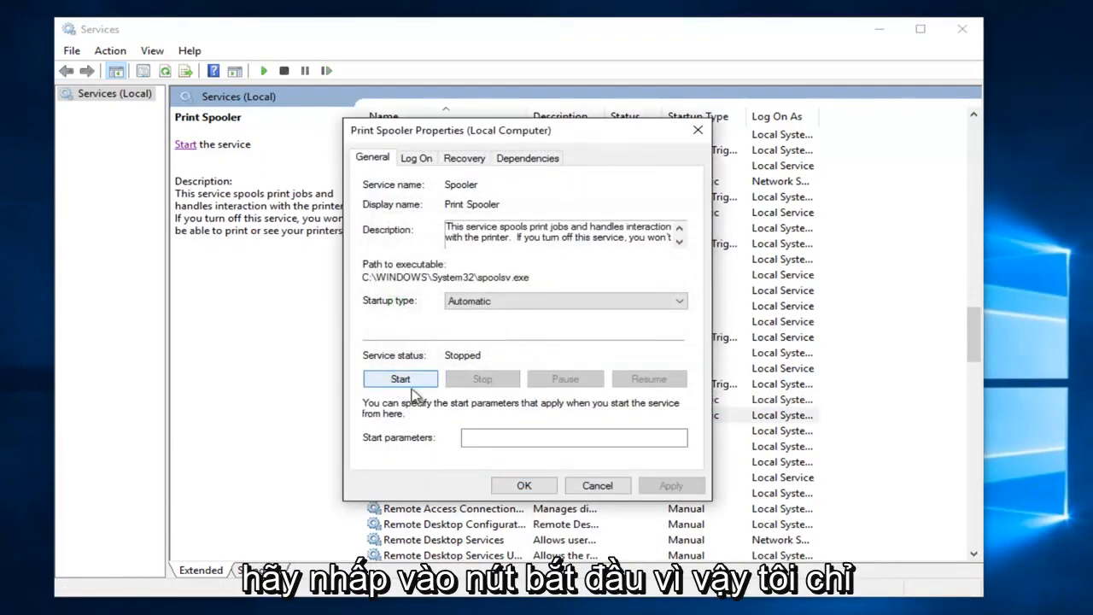
mouse_move(474, 377)
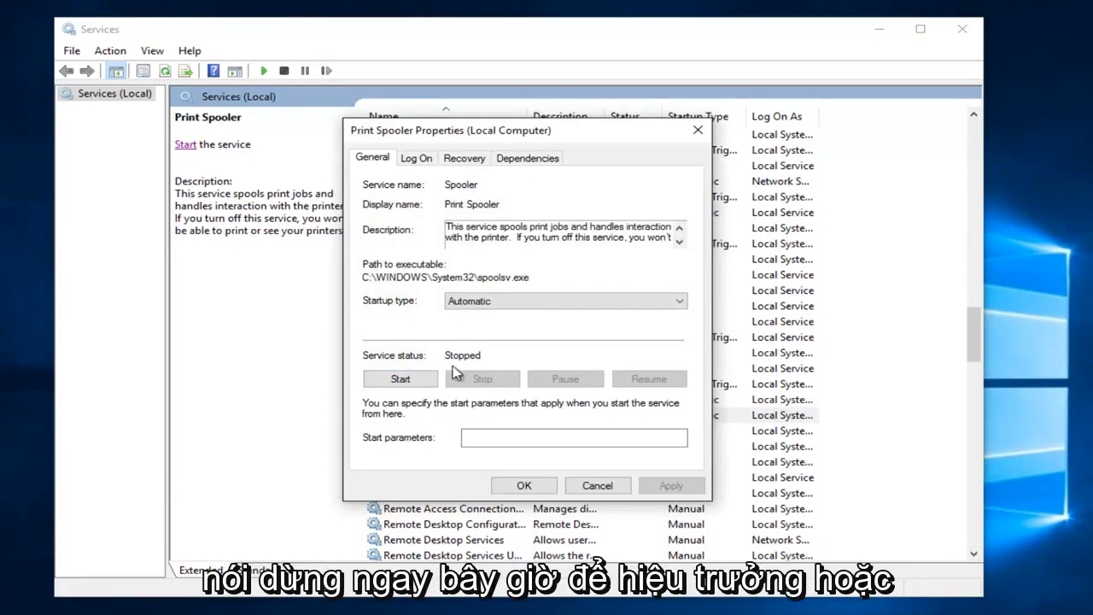
left_click_drag(450, 130, 617, 126)
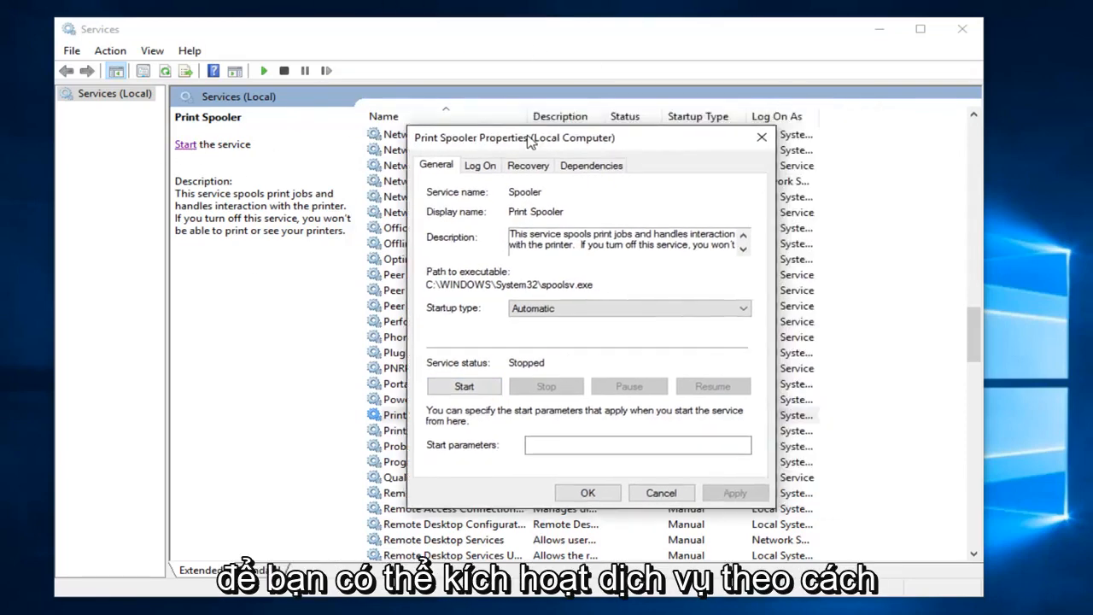
Step: Show Print Spooler's dependencies again with RPC expanded to its two sub-services
left_click(591, 165)
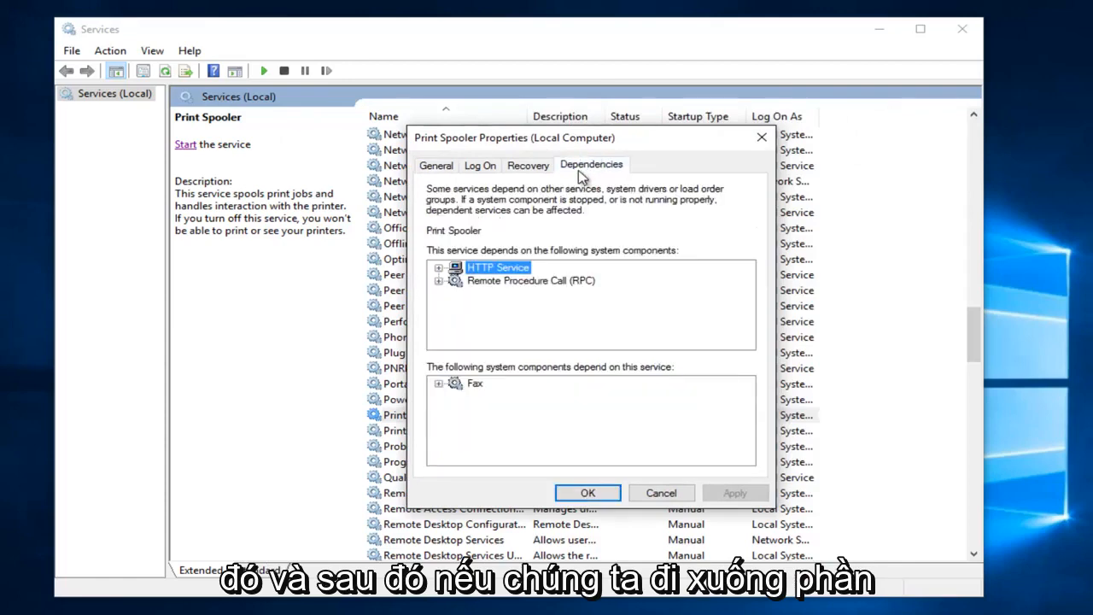
left_click(439, 280)
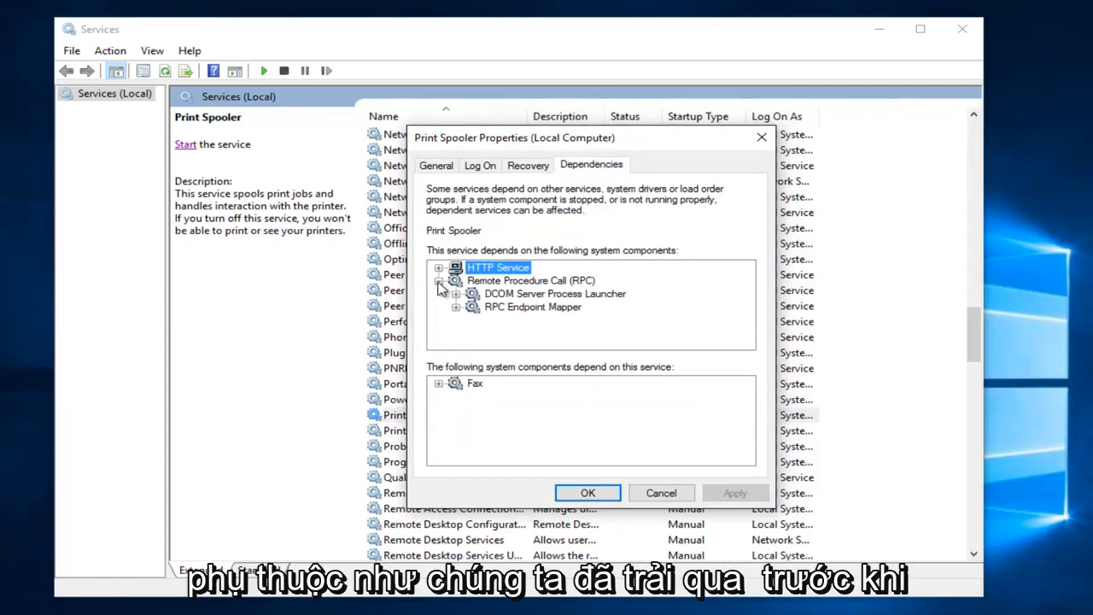
left_click(439, 280)
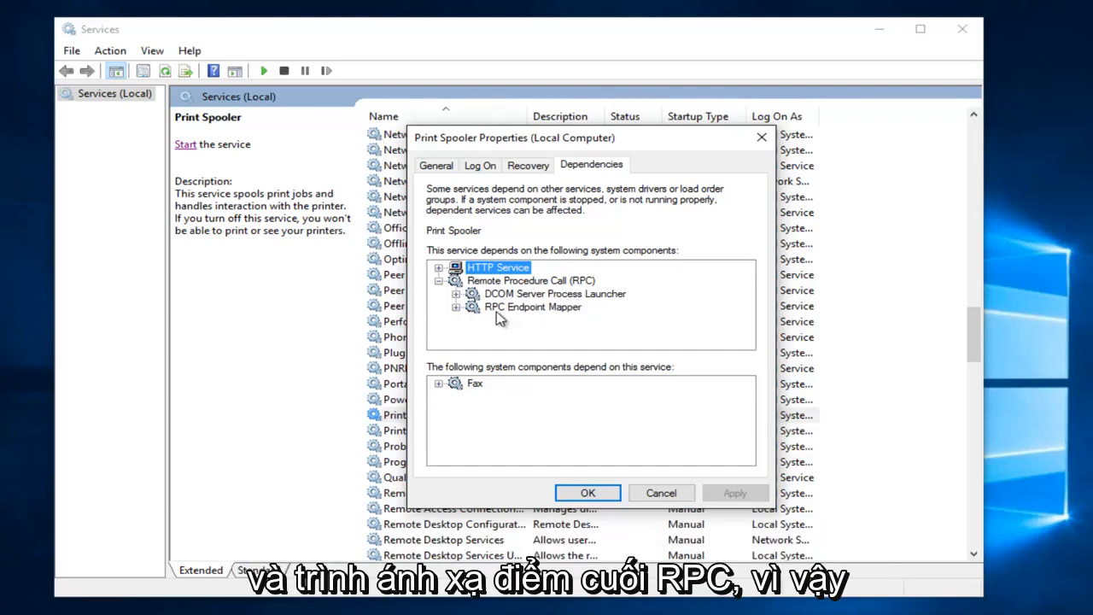
mouse_move(664, 502)
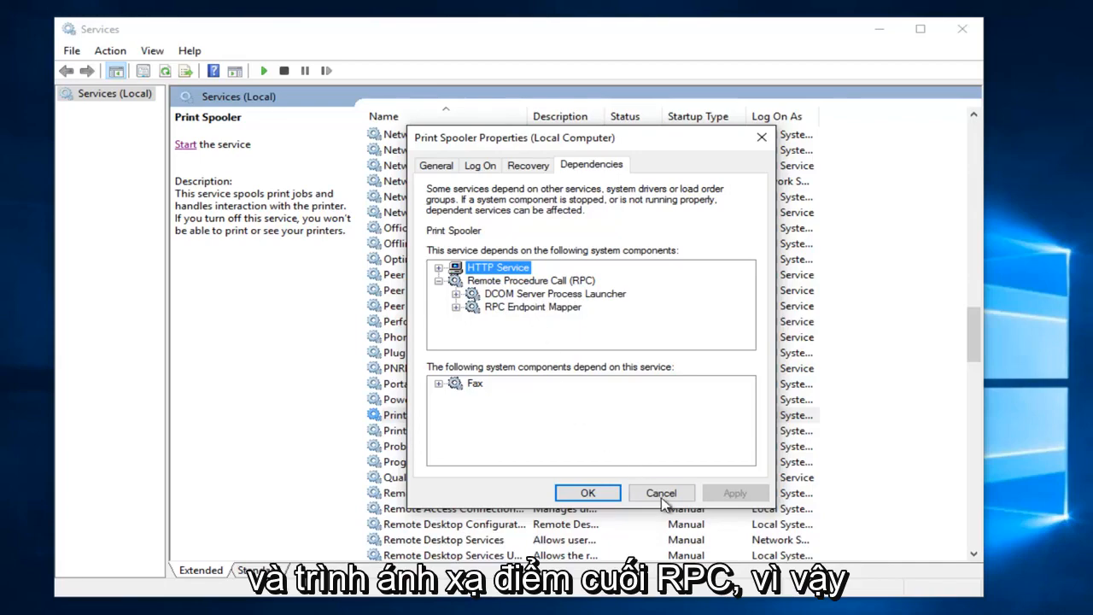
Step: Dismiss Print Spooler's properties and verify DCOM Server Process Launcher is running with Automatic startup
left_click(661, 493)
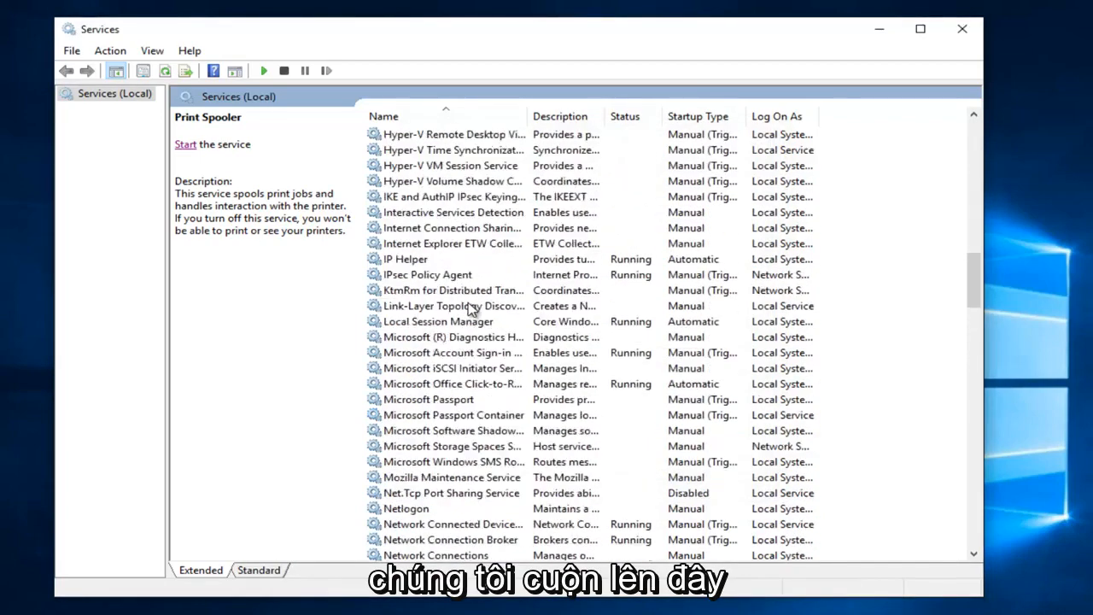
scroll("up", 3)
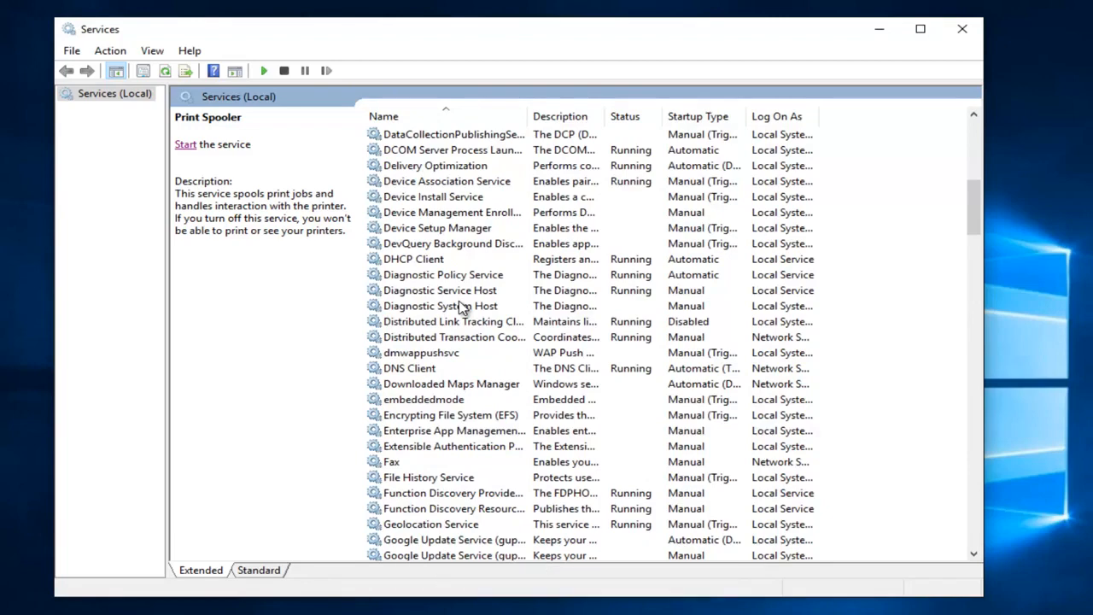
scroll("up", 3)
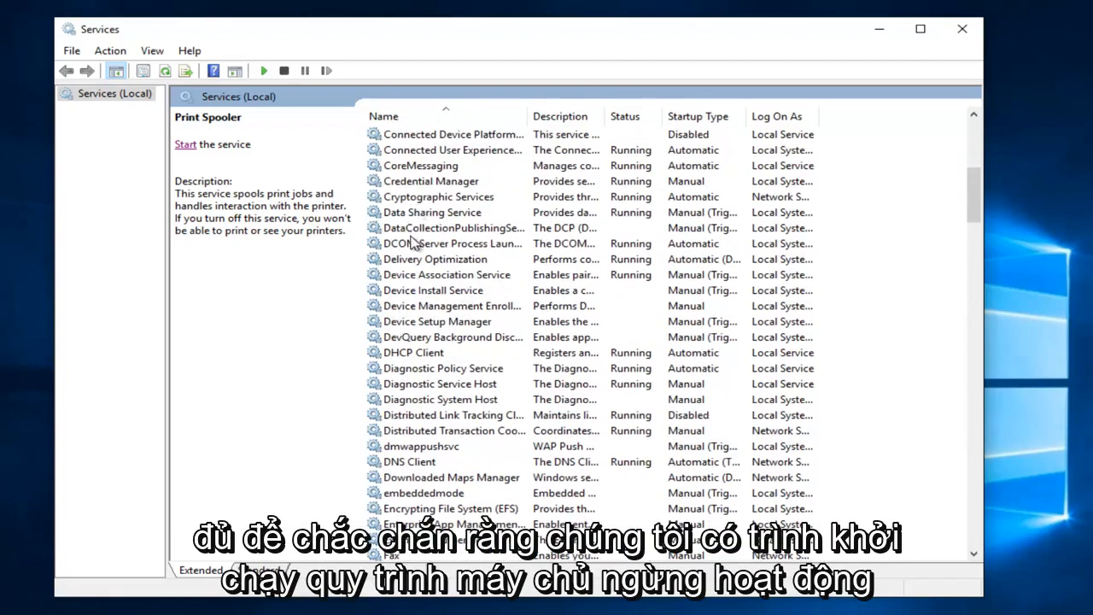
left_click(461, 243)
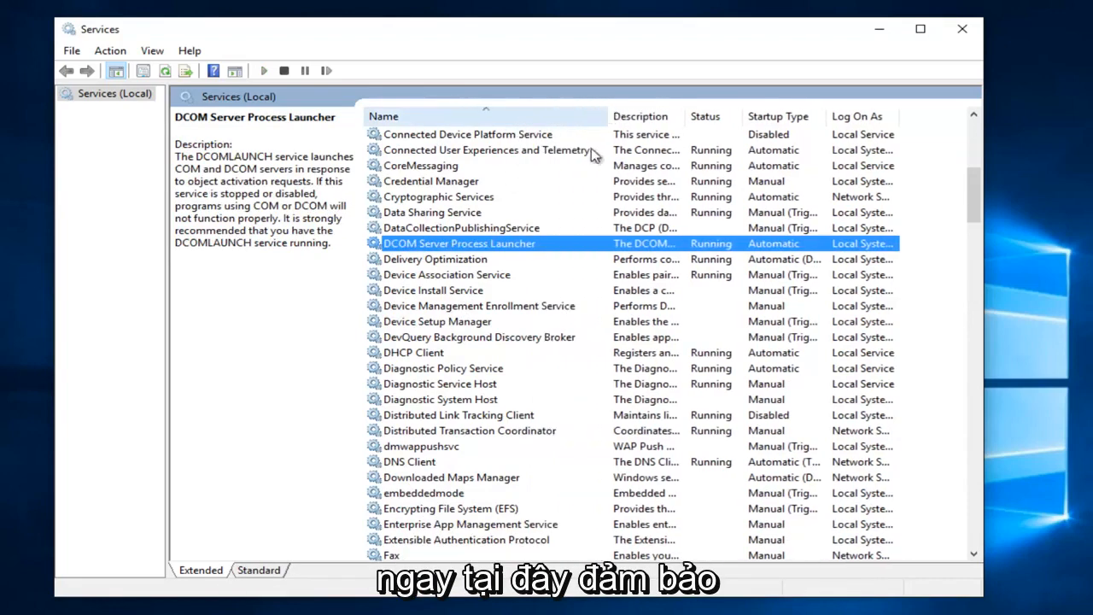
mouse_move(508, 255)
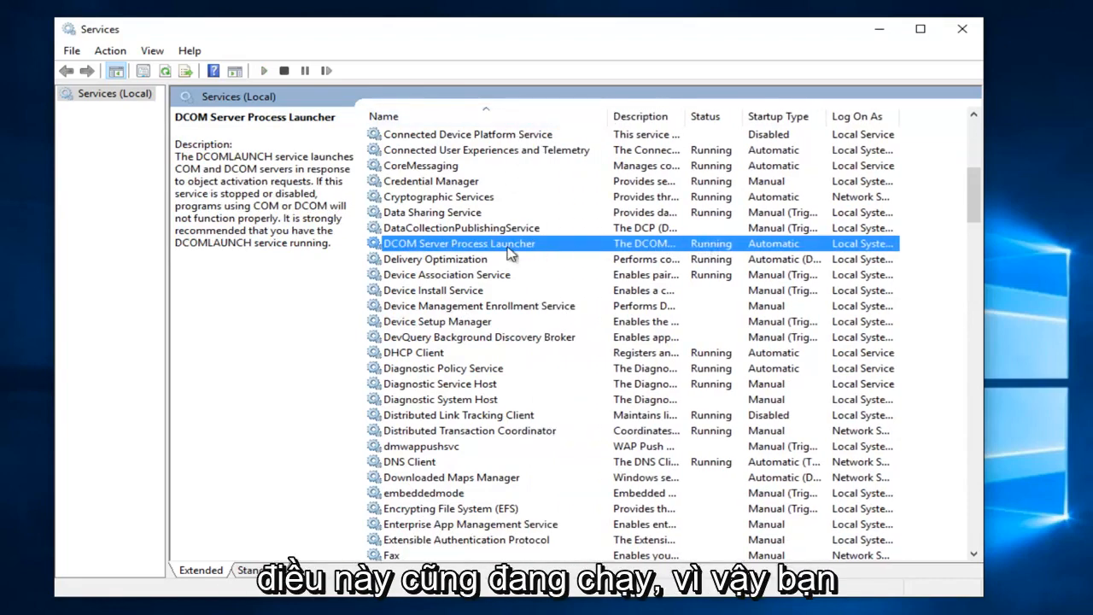
right_click(459, 243)
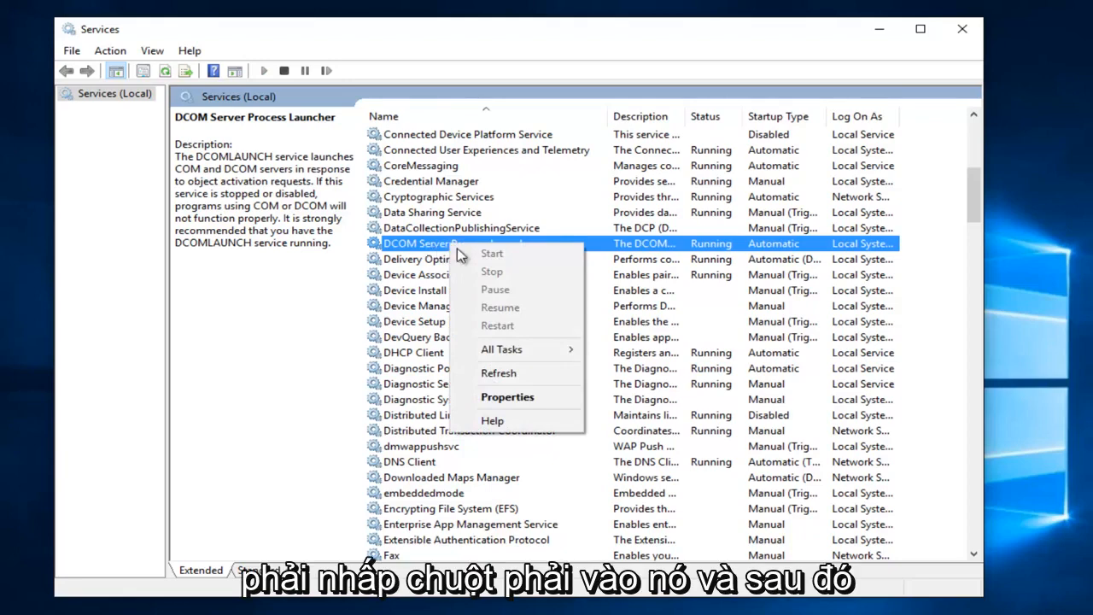
left_click(506, 397)
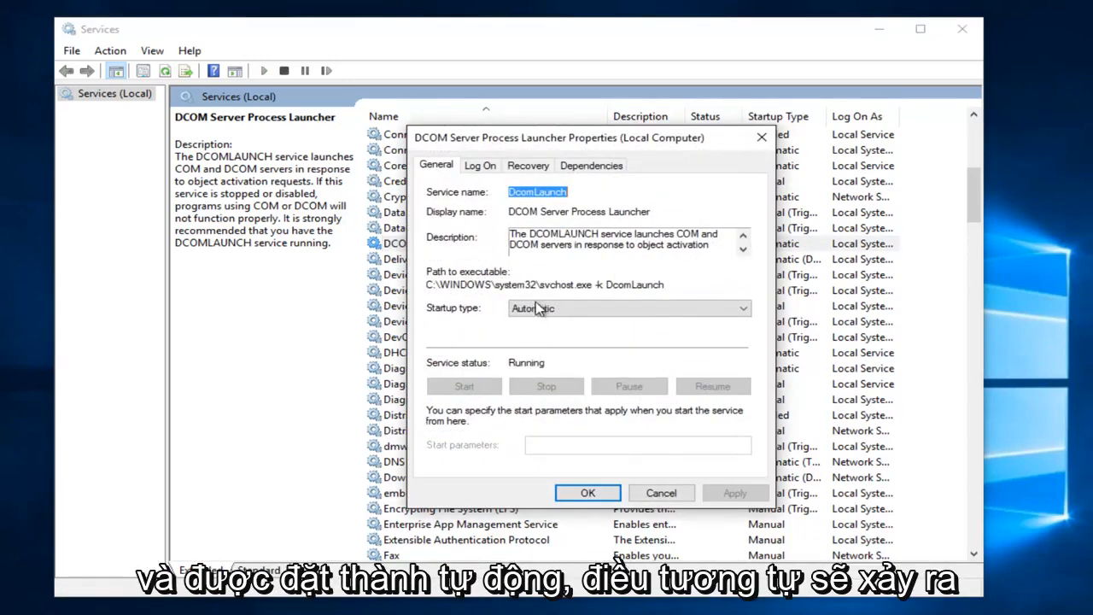
left_click(587, 492)
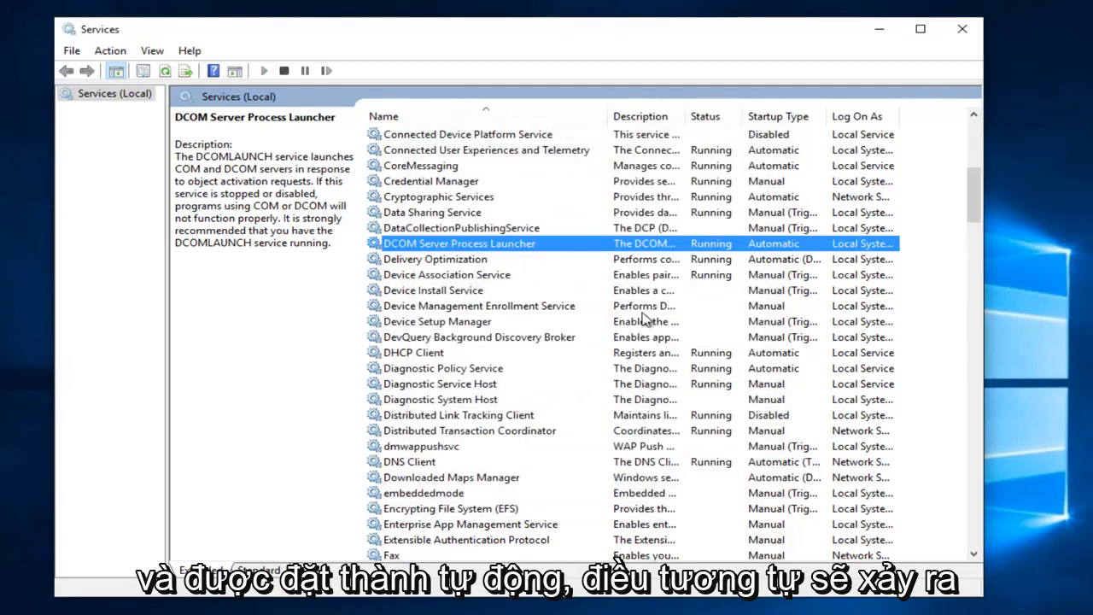
mouse_move(683, 284)
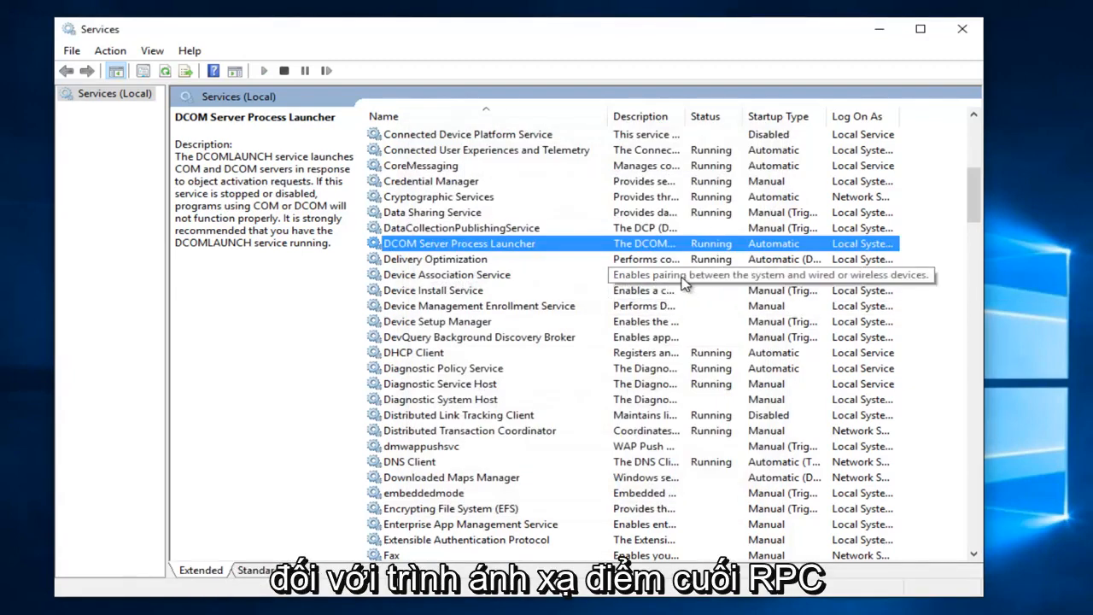
Step: Verify RPC Endpoint Mapper is running with Automatic startup, then exit the Services console
scroll("down", 3)
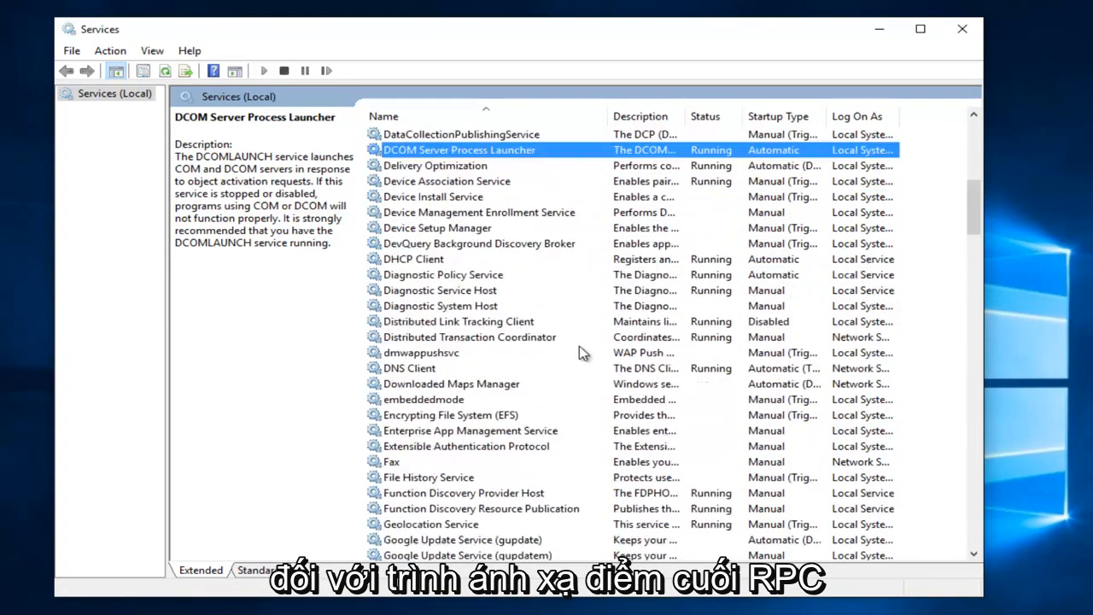
scroll("down", 3)
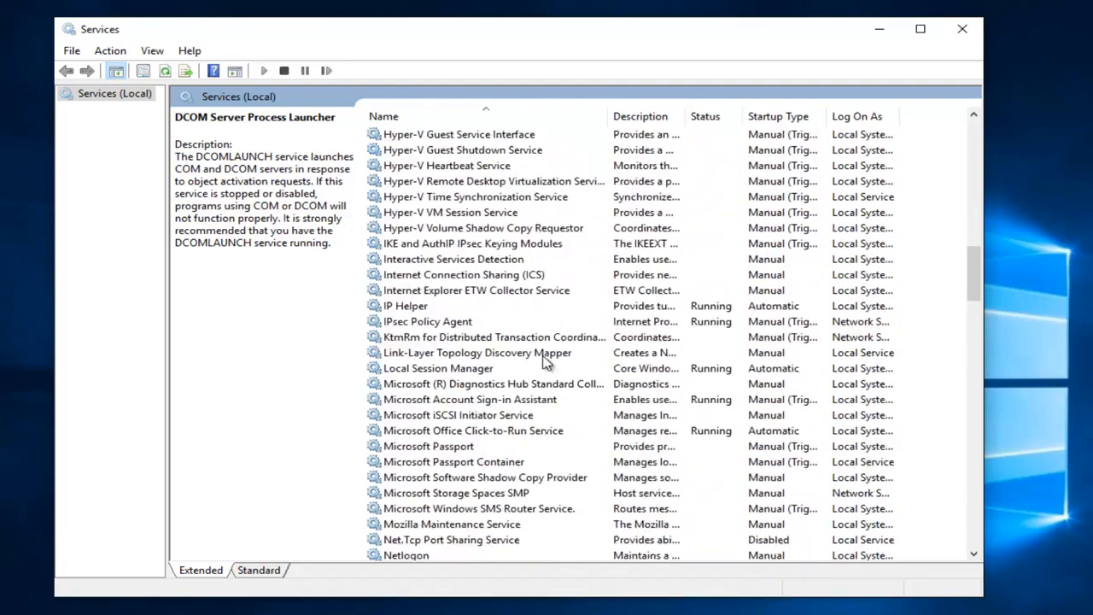
scroll("down", 3)
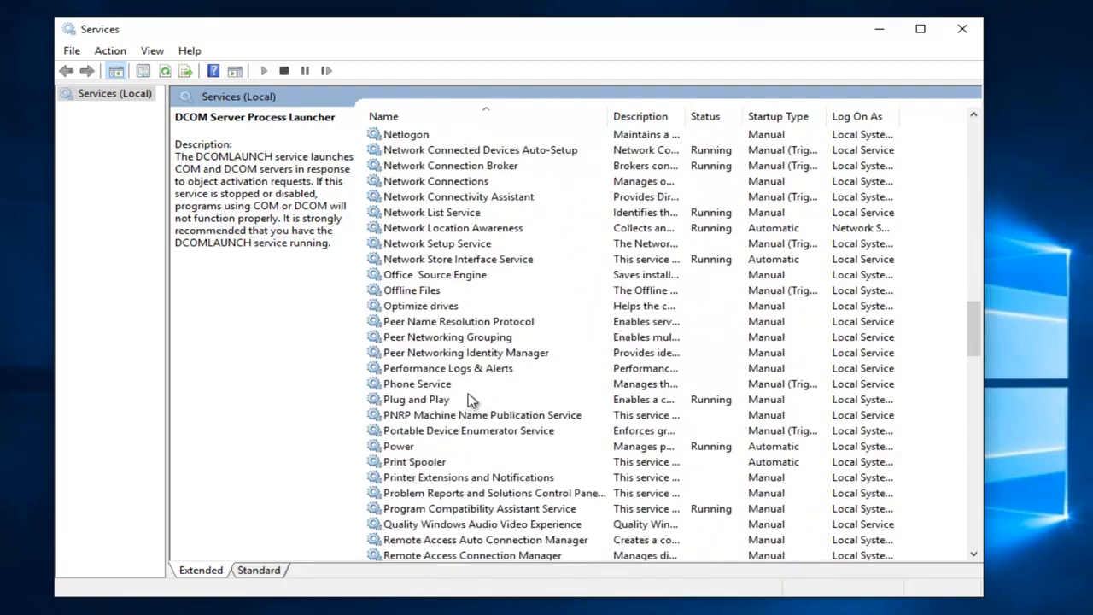
scroll("down", 3)
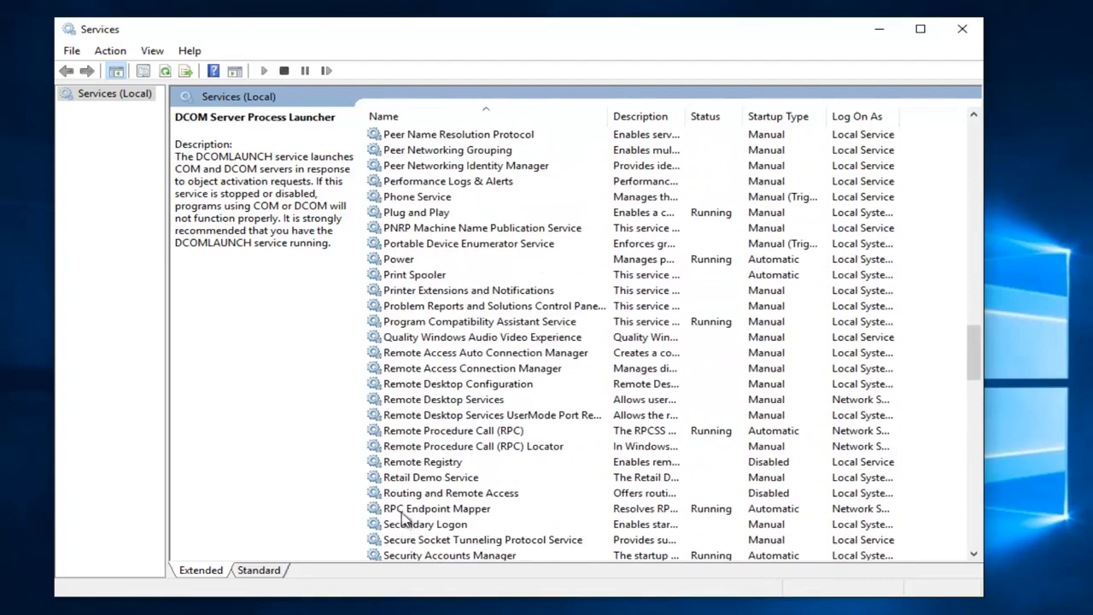
left_click(436, 508)
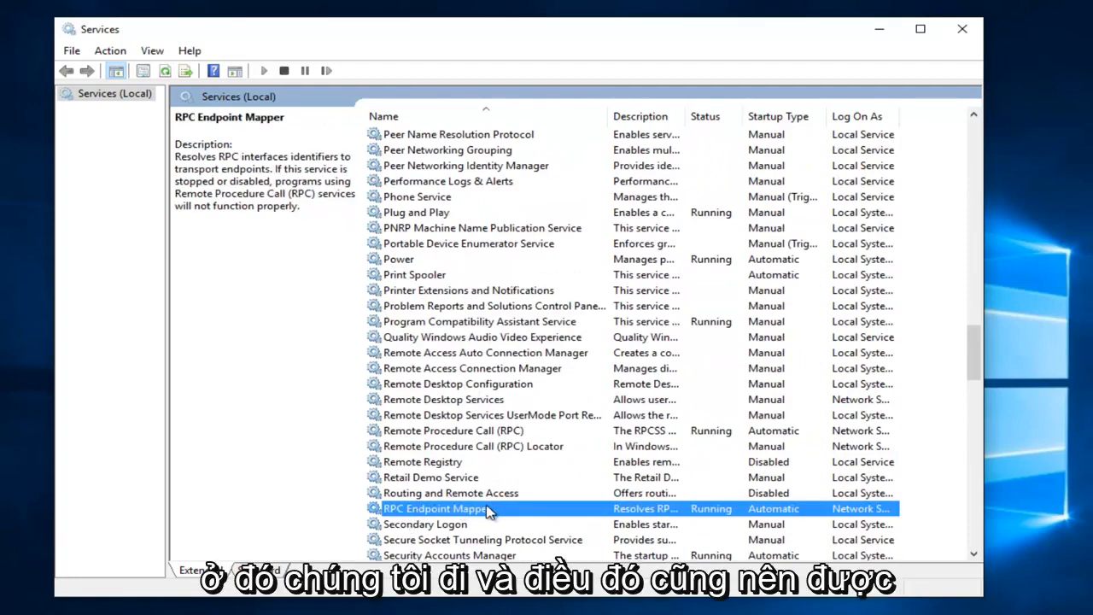
double_click(438, 508)
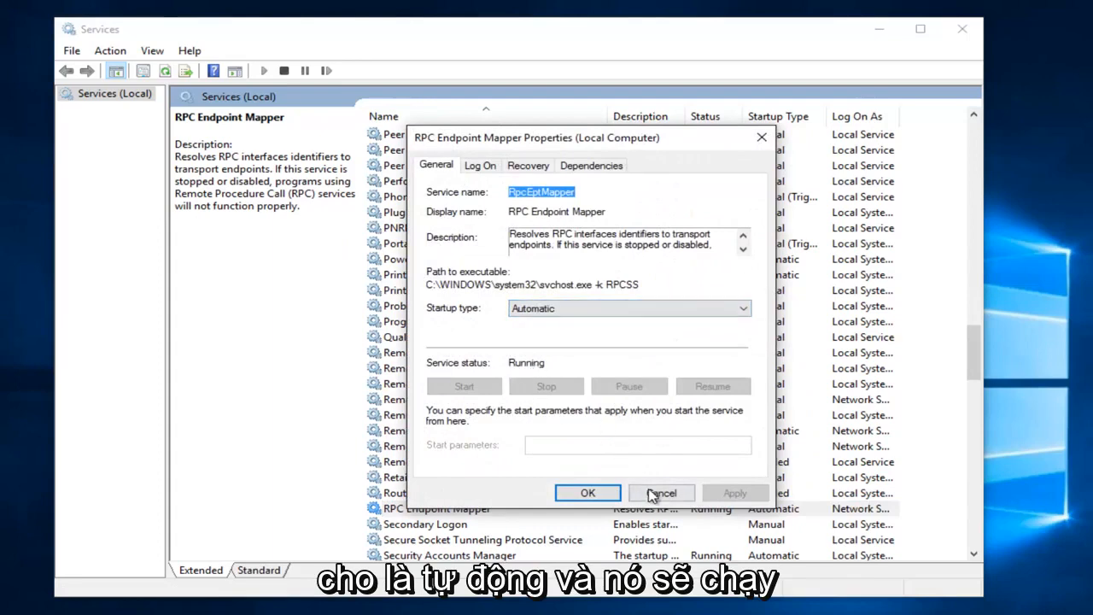
left_click(662, 493)
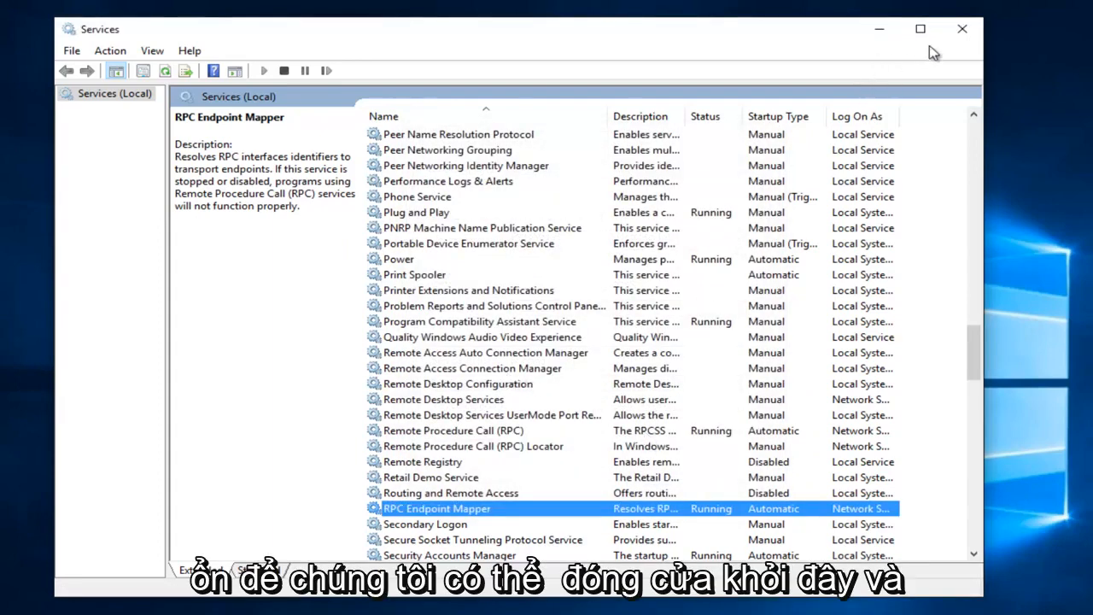
left_click(963, 28)
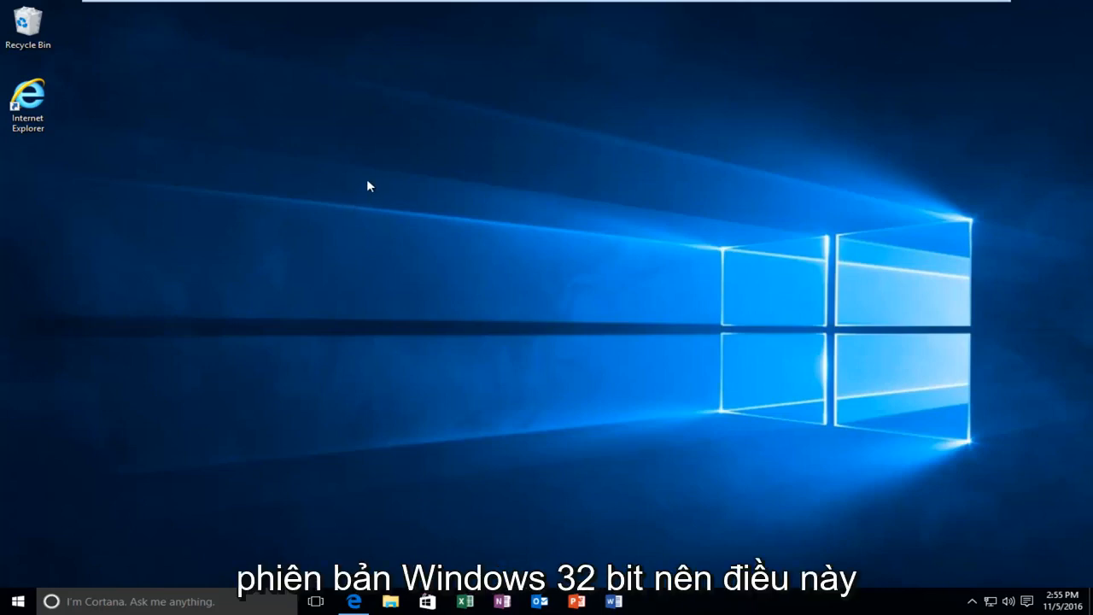
mouse_move(403, 168)
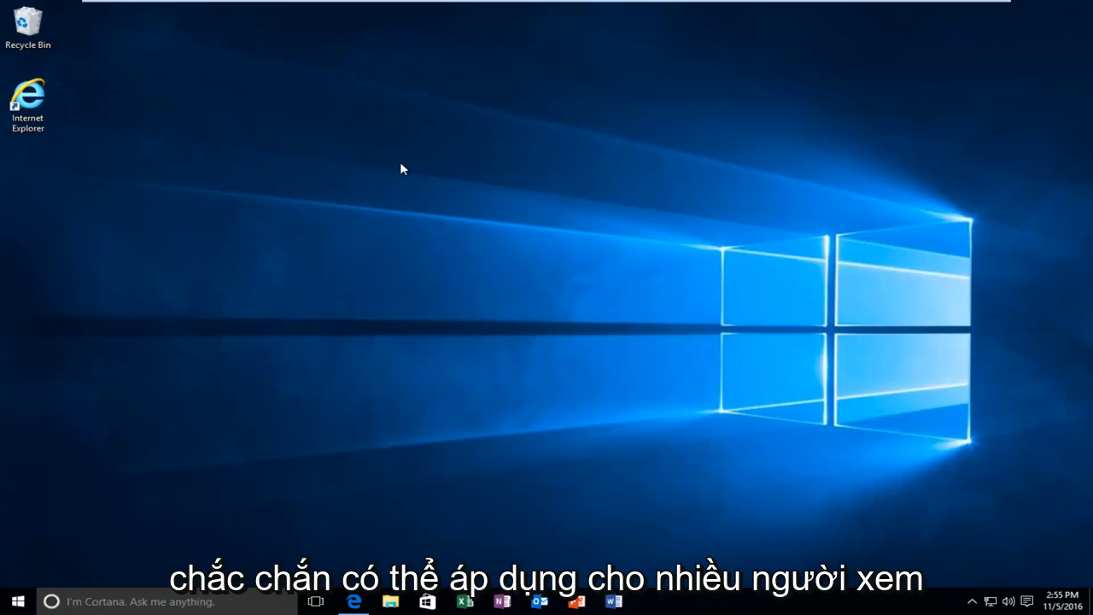
mouse_move(265, 327)
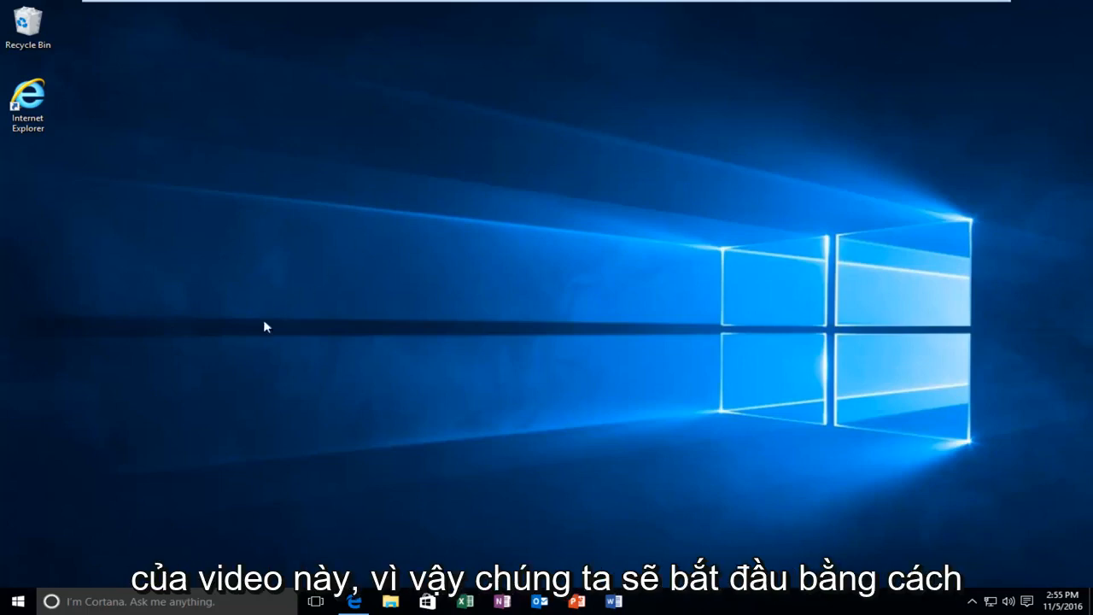
Step: Search the Start menu for 'system' to bring up the System page
left_click(16, 601)
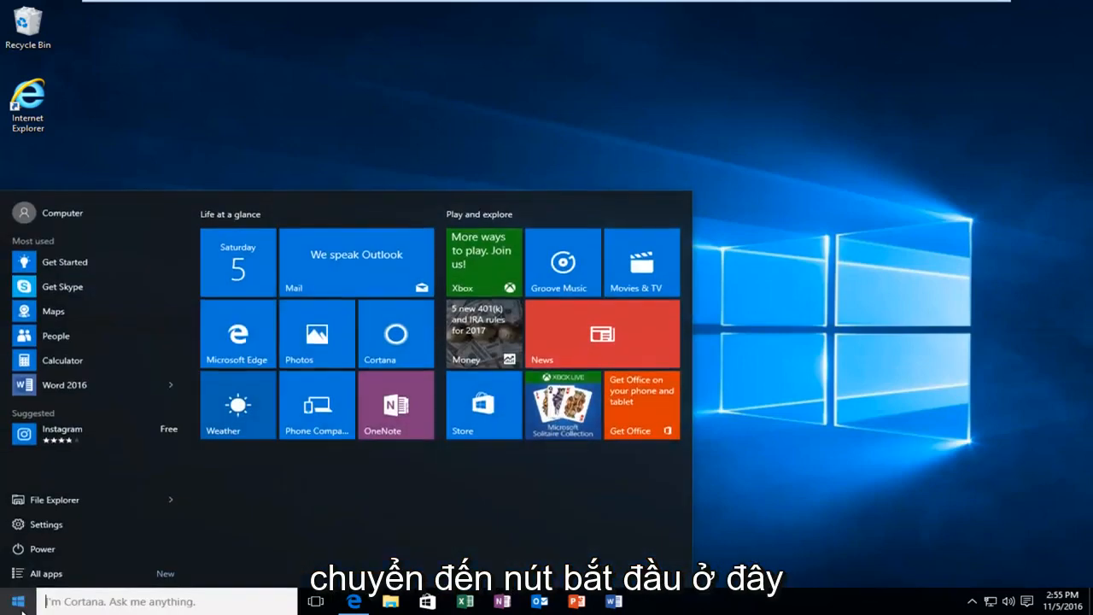
type("s")
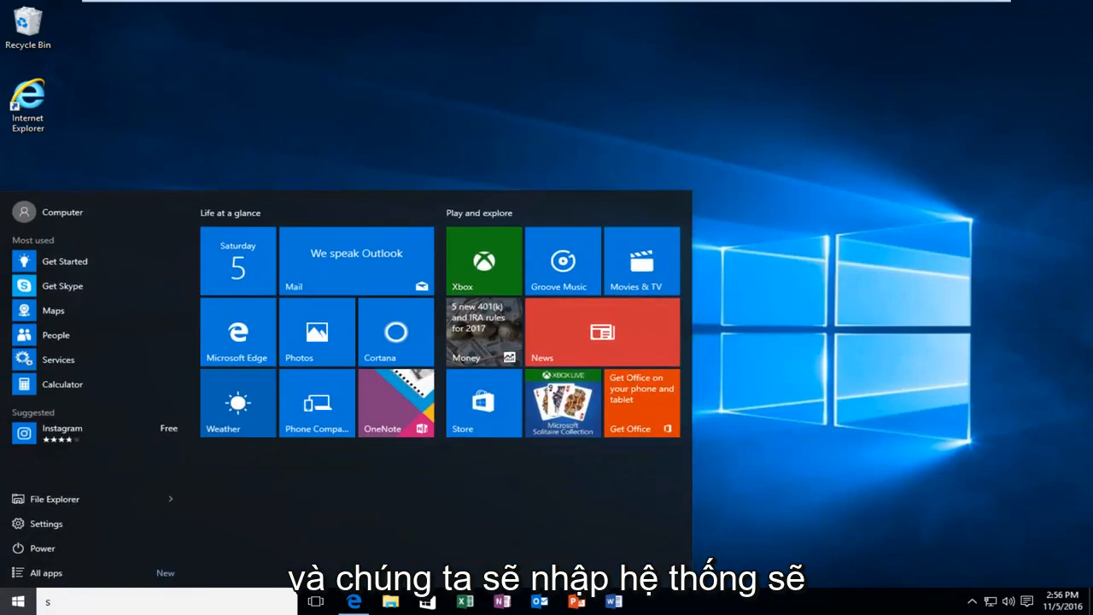
type("system")
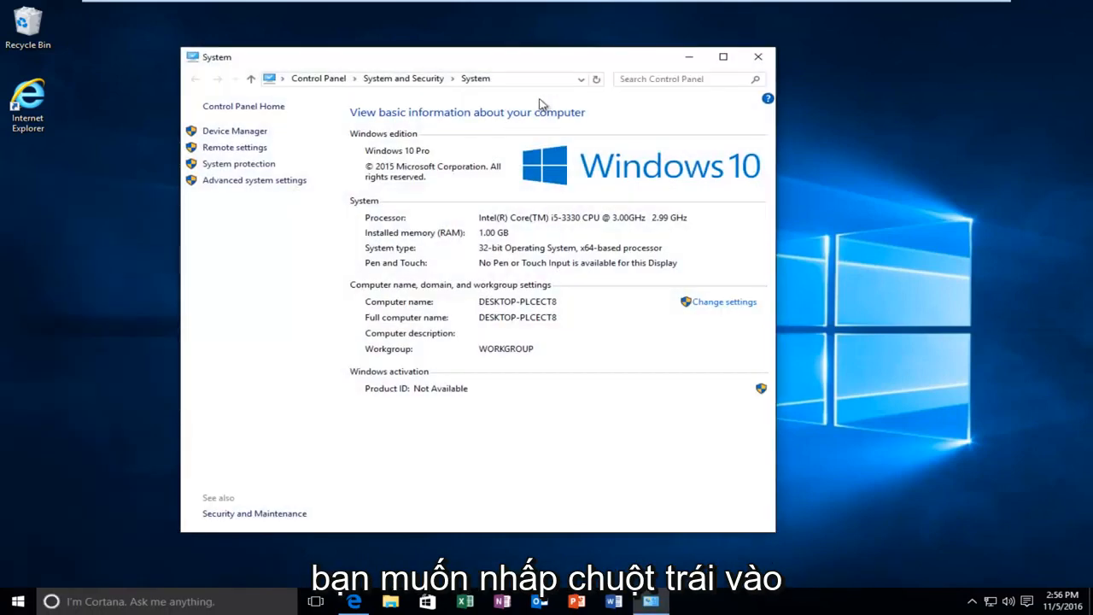
Step: Show the System page reporting Windows activated, 1 GB RAM and a 32-bit OS
left_click(723, 57)
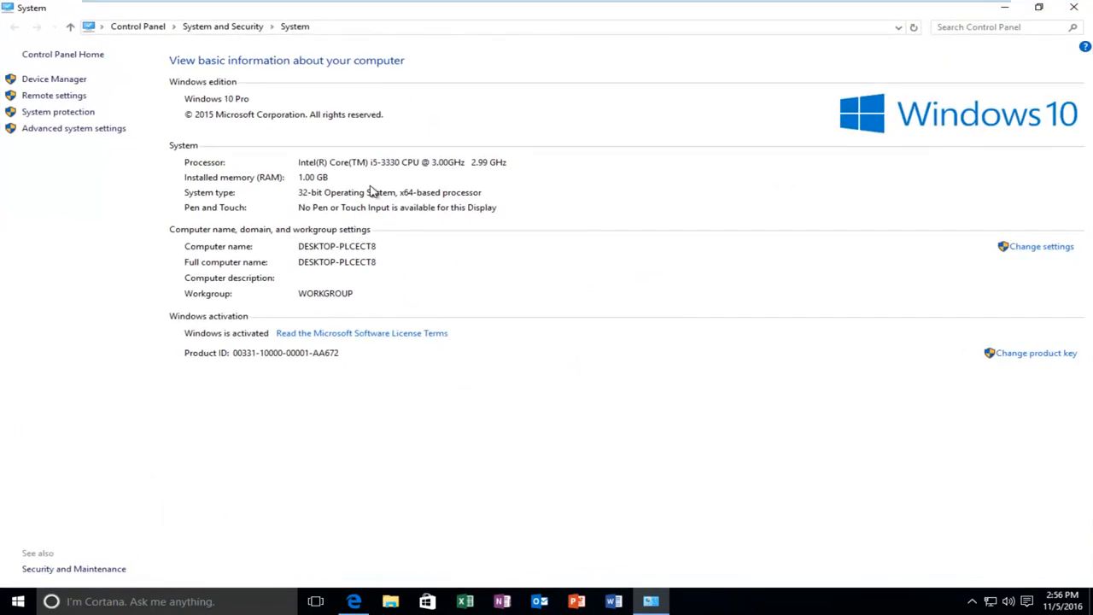
mouse_move(408, 214)
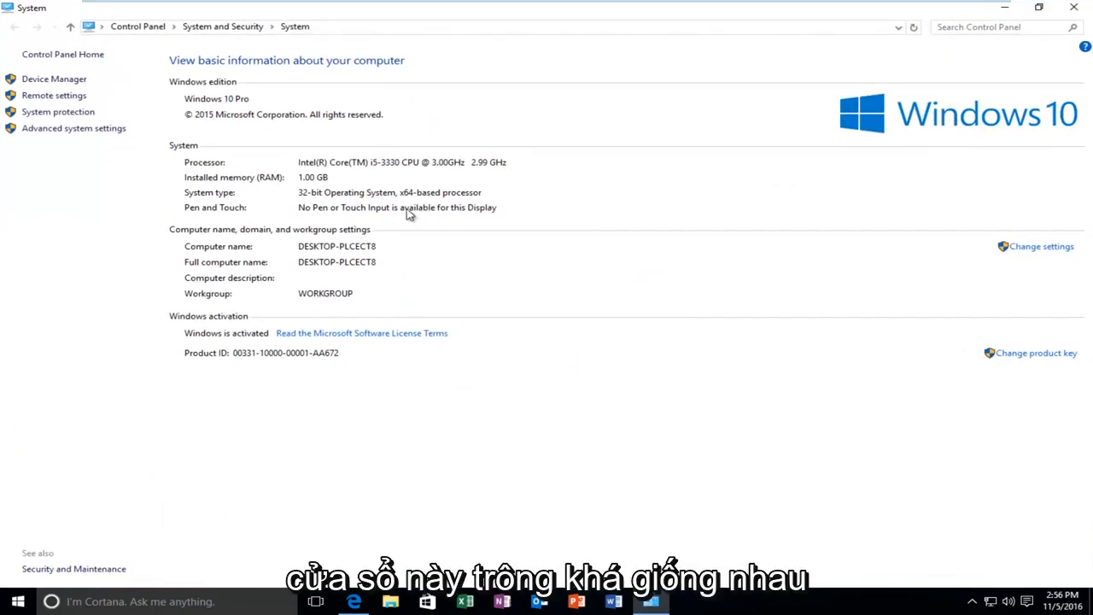
mouse_move(221, 182)
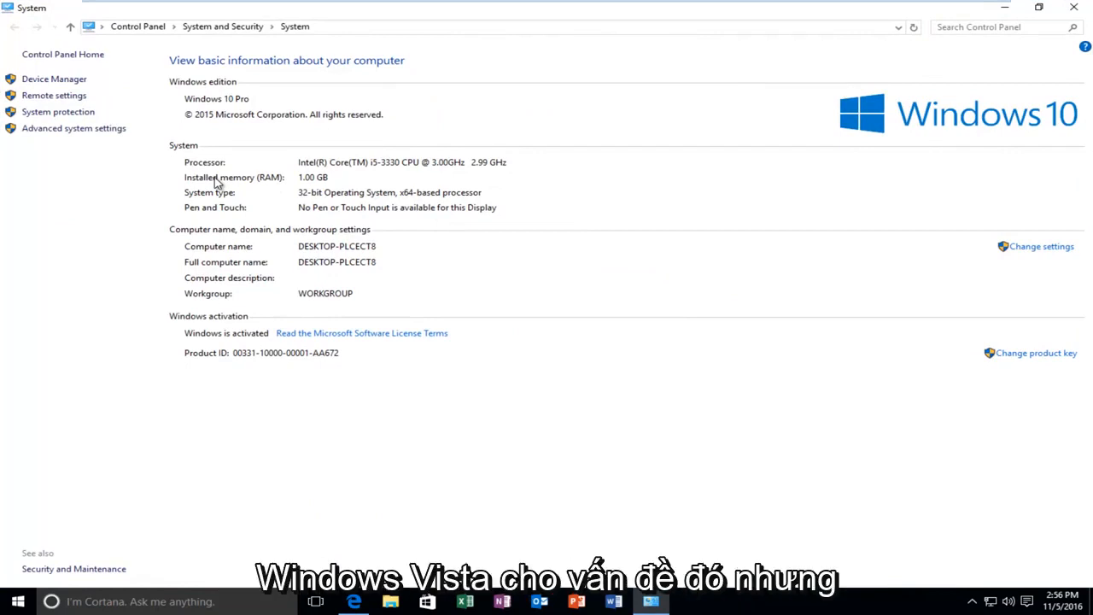
mouse_move(73, 128)
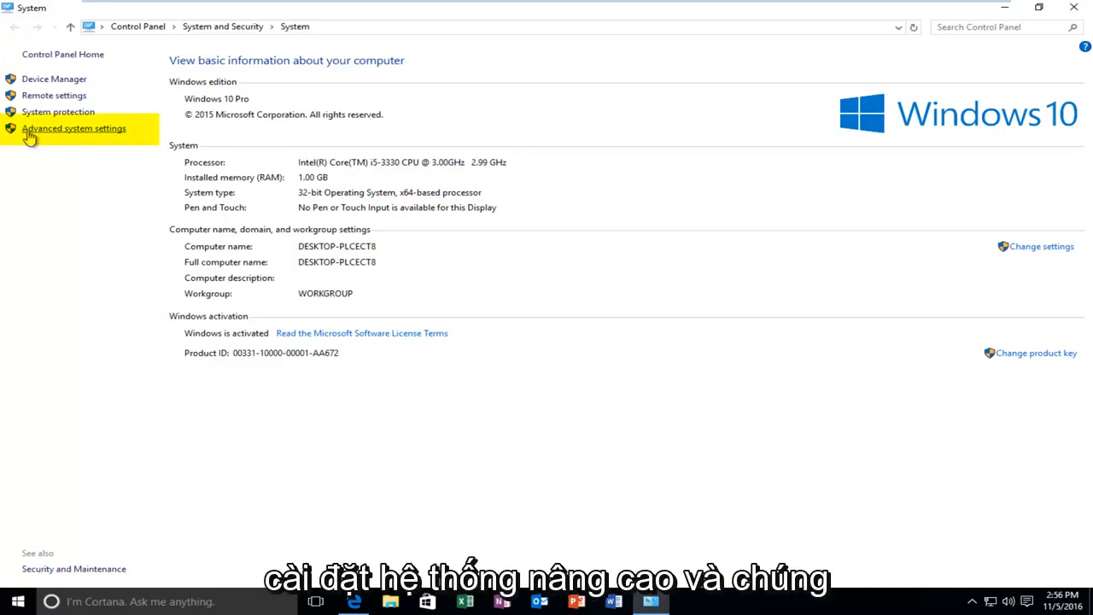
mouse_move(94, 135)
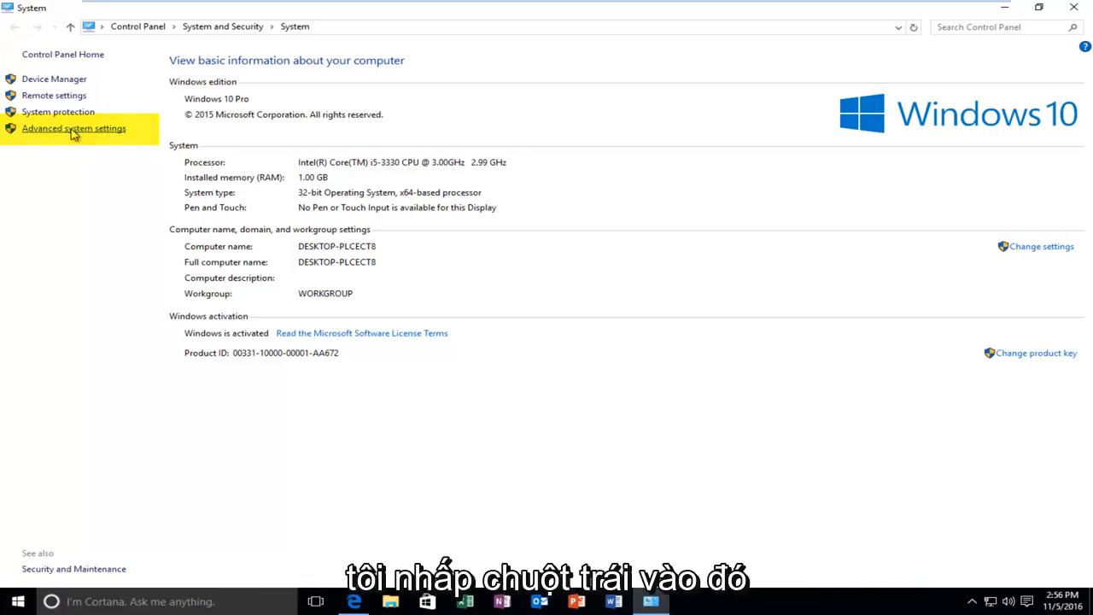
Step: Open Advanced system settings, browse the Hardware and Computer Name tabs, and return to Advanced
left_click(74, 128)
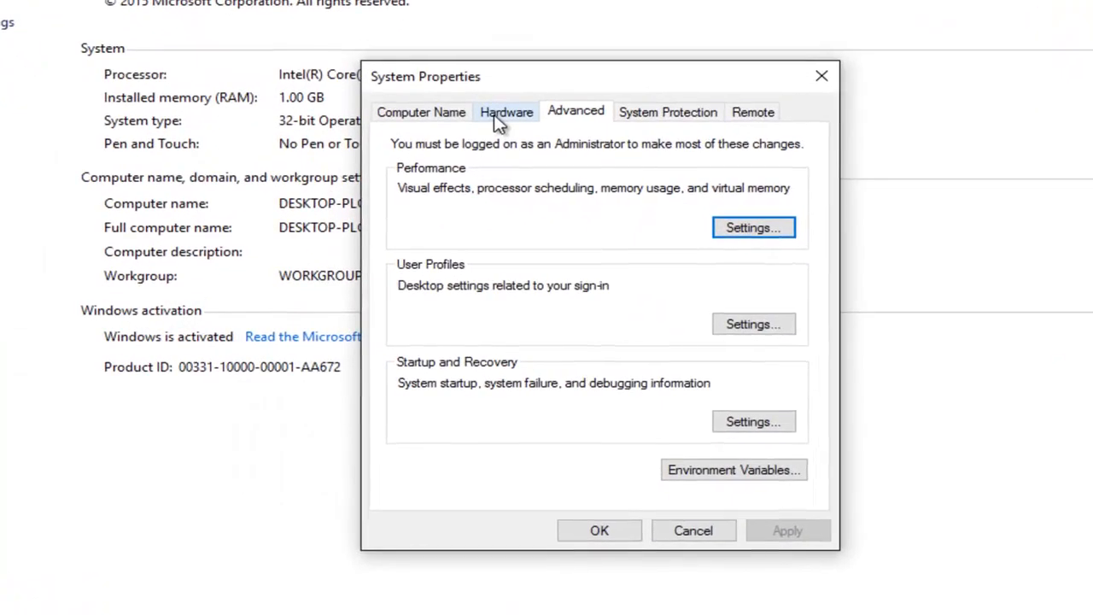
left_click(505, 112)
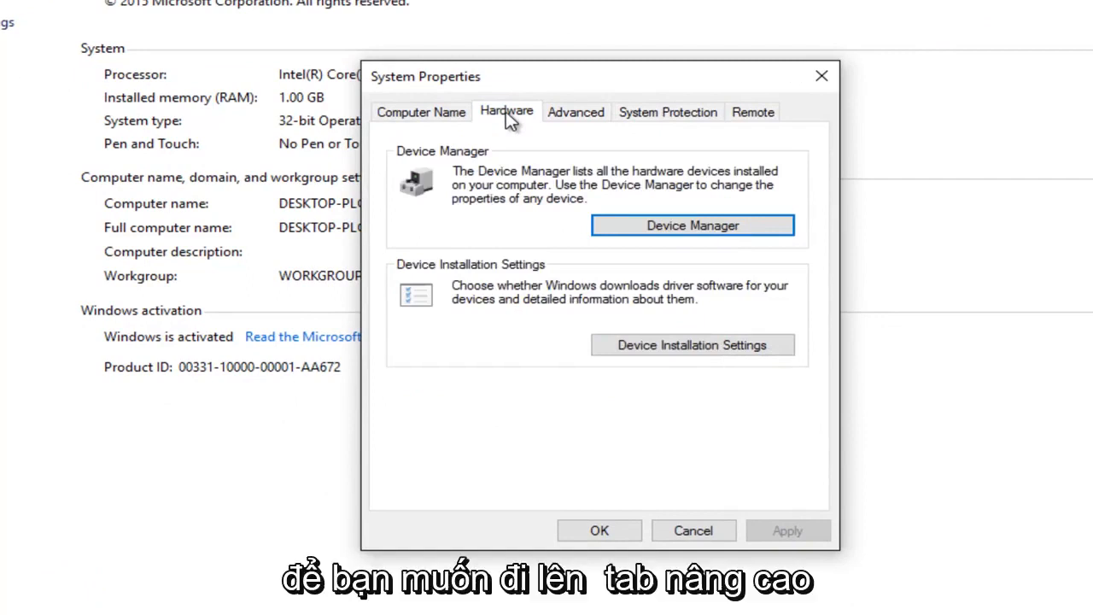
left_click(420, 111)
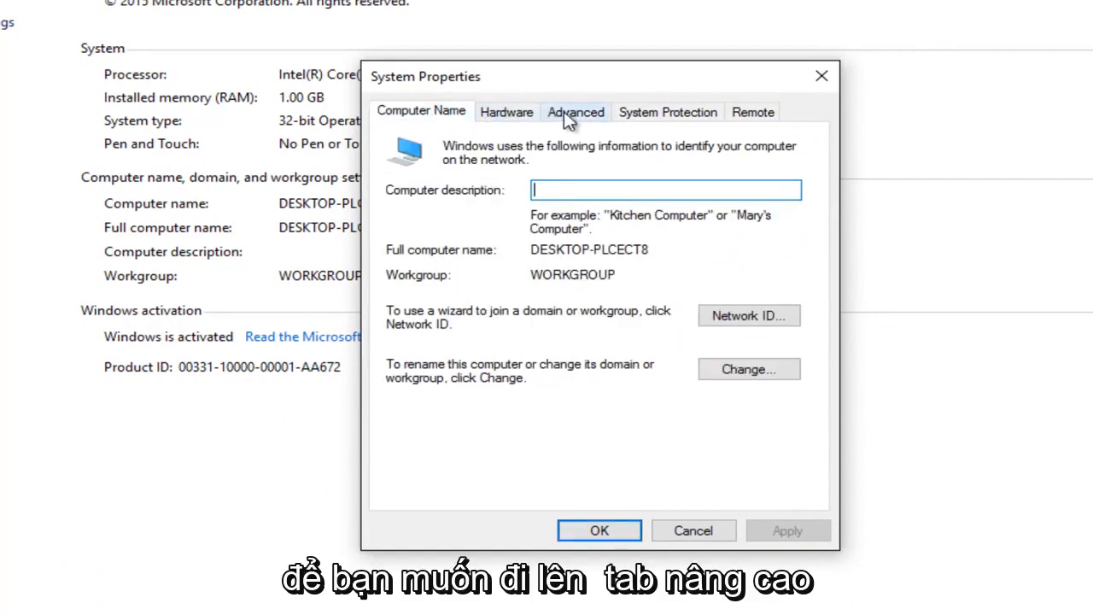
left_click(575, 112)
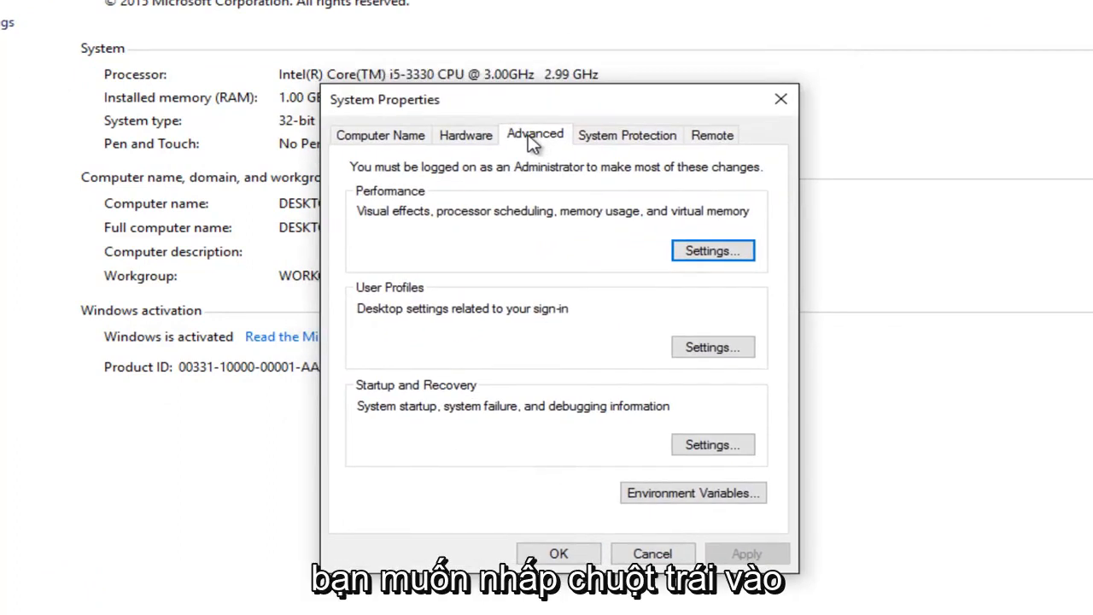
mouse_move(734, 248)
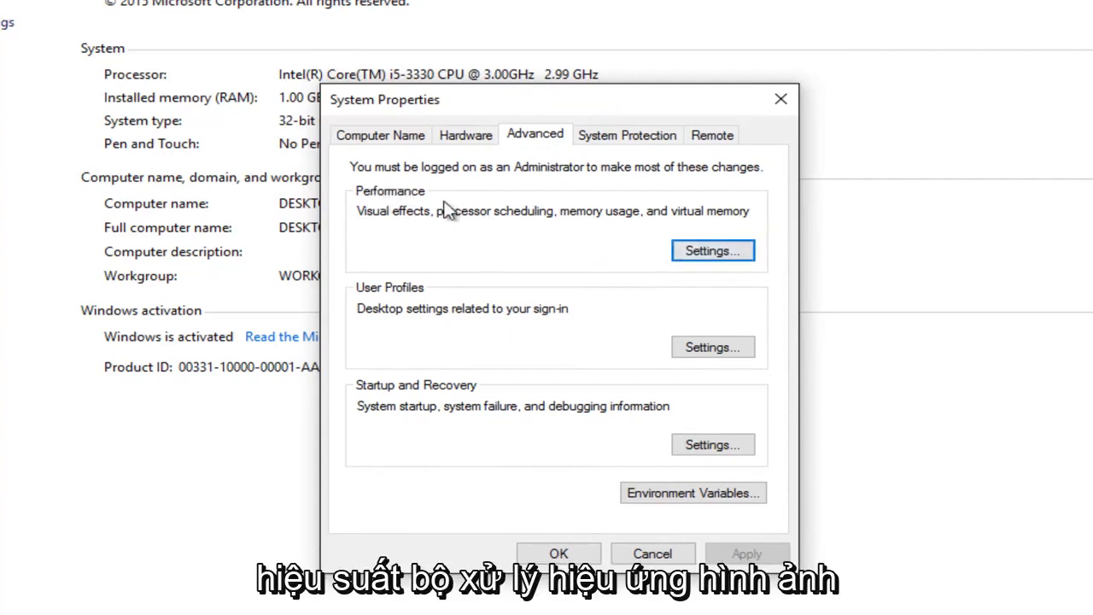
mouse_move(467, 221)
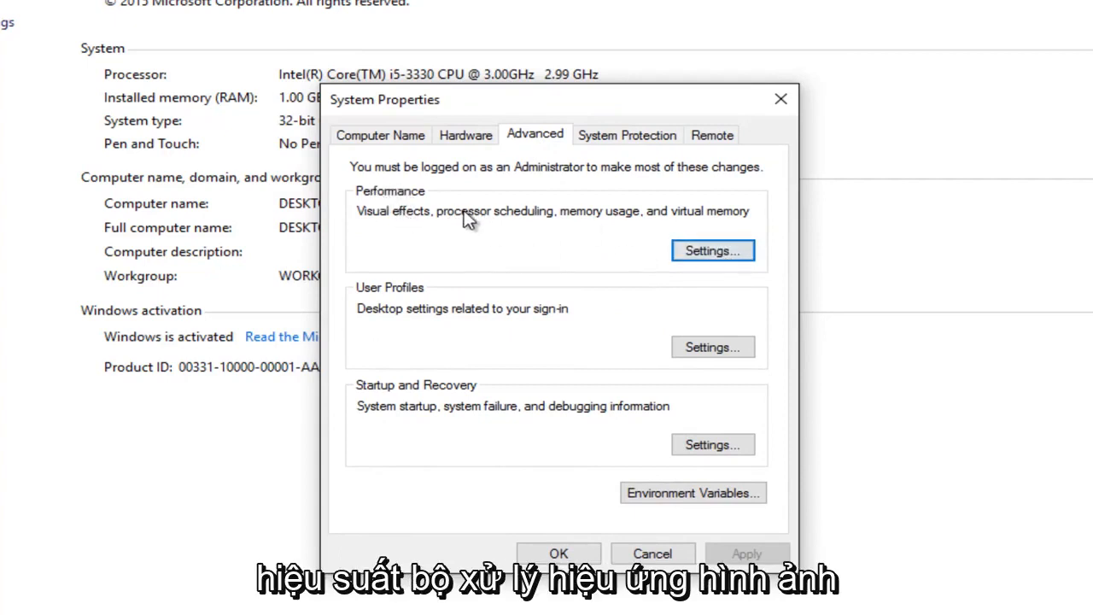
mouse_move(613, 226)
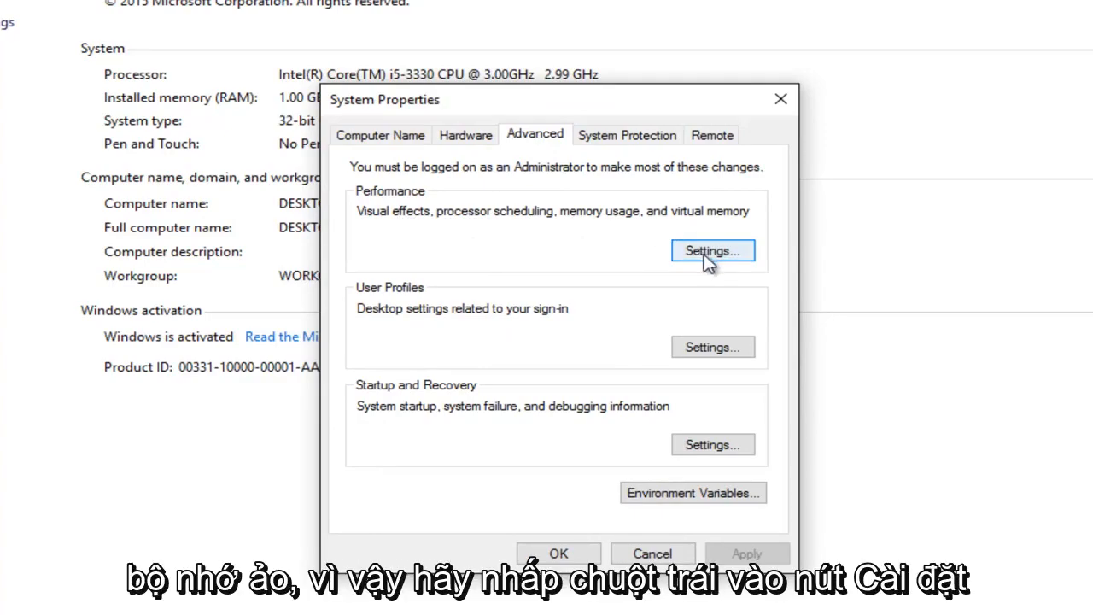
Step: Open Performance settings and show the Data Execution Prevention tab
left_click(712, 250)
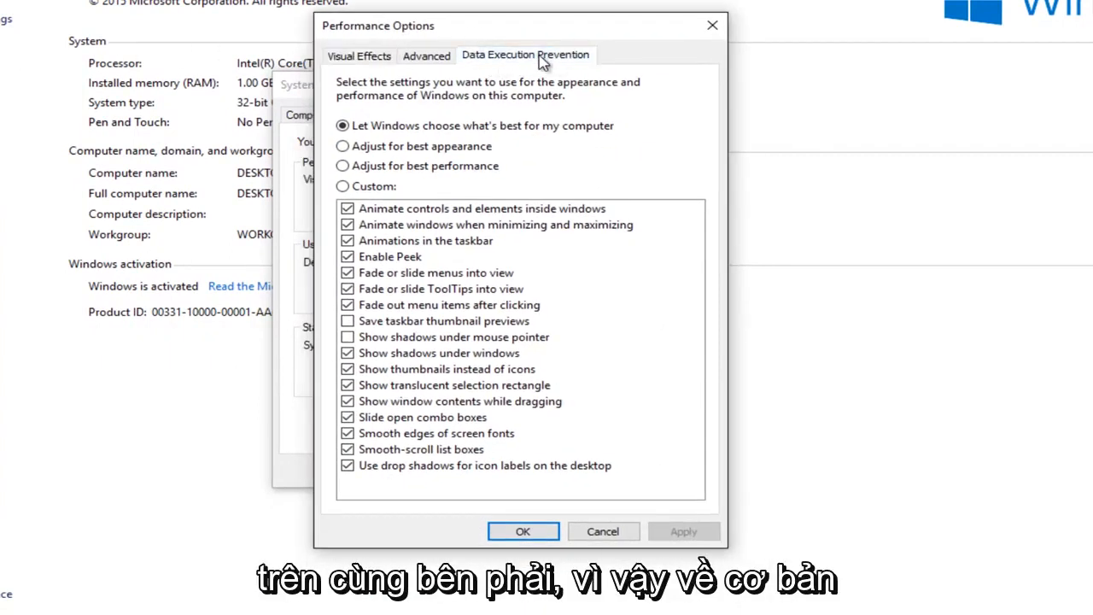
left_click(526, 55)
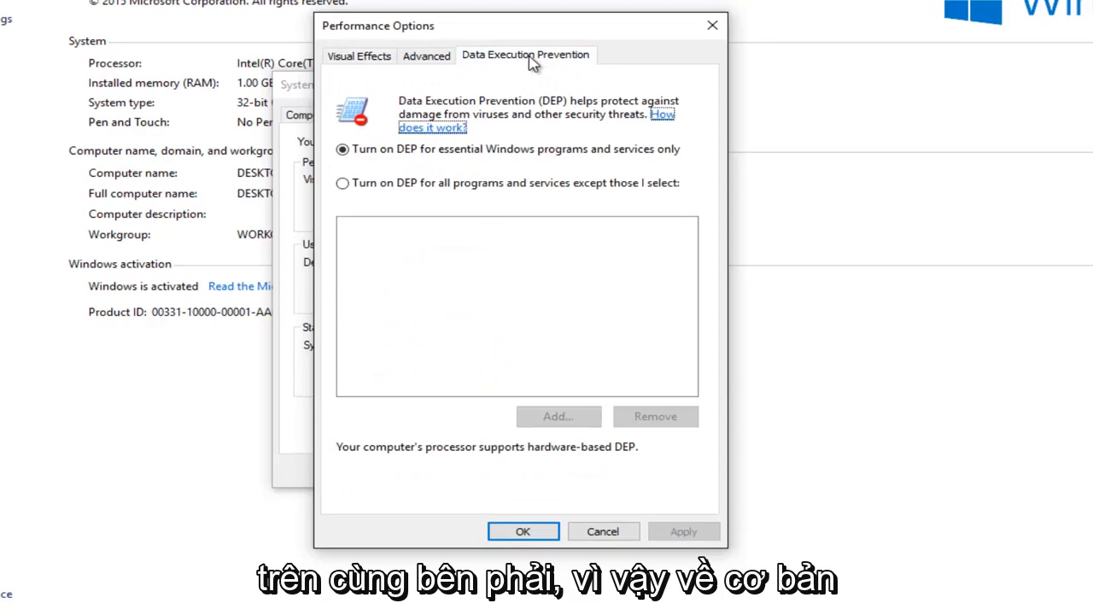
mouse_move(473, 67)
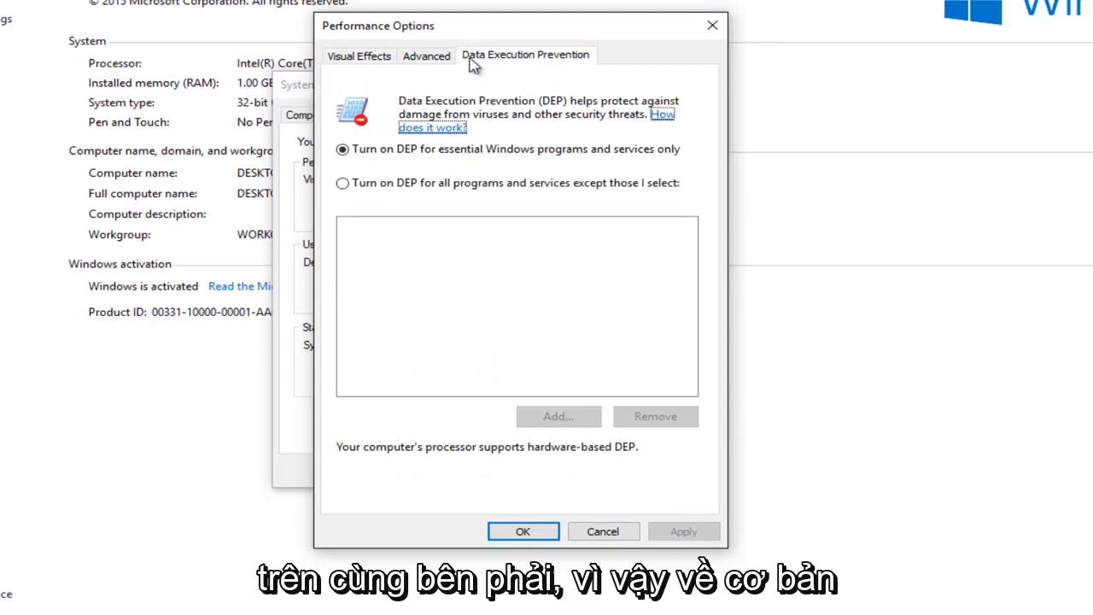
mouse_move(545, 111)
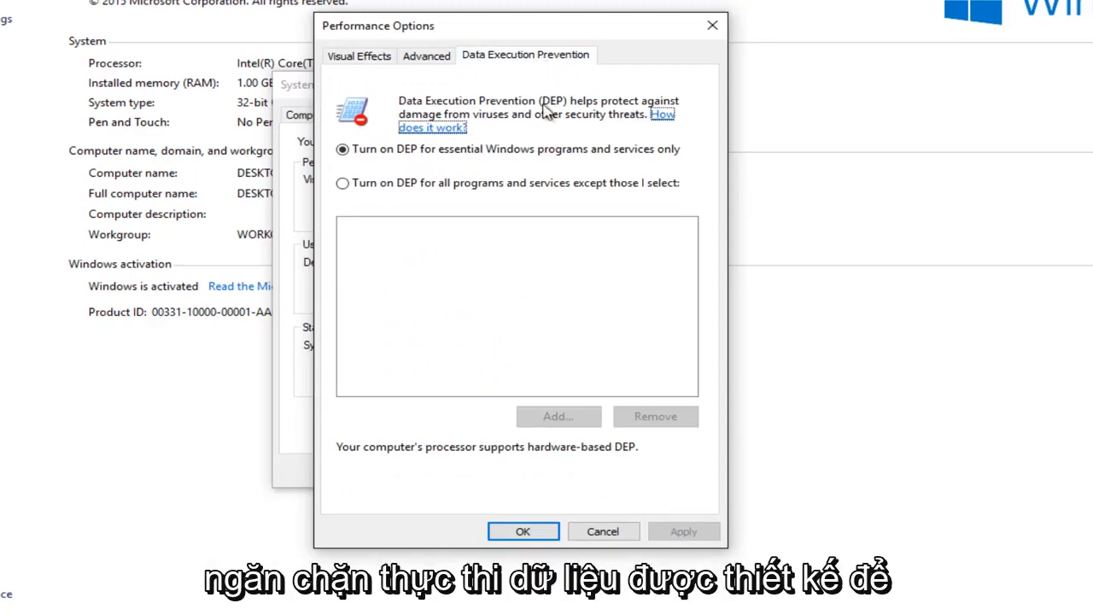
mouse_move(440, 275)
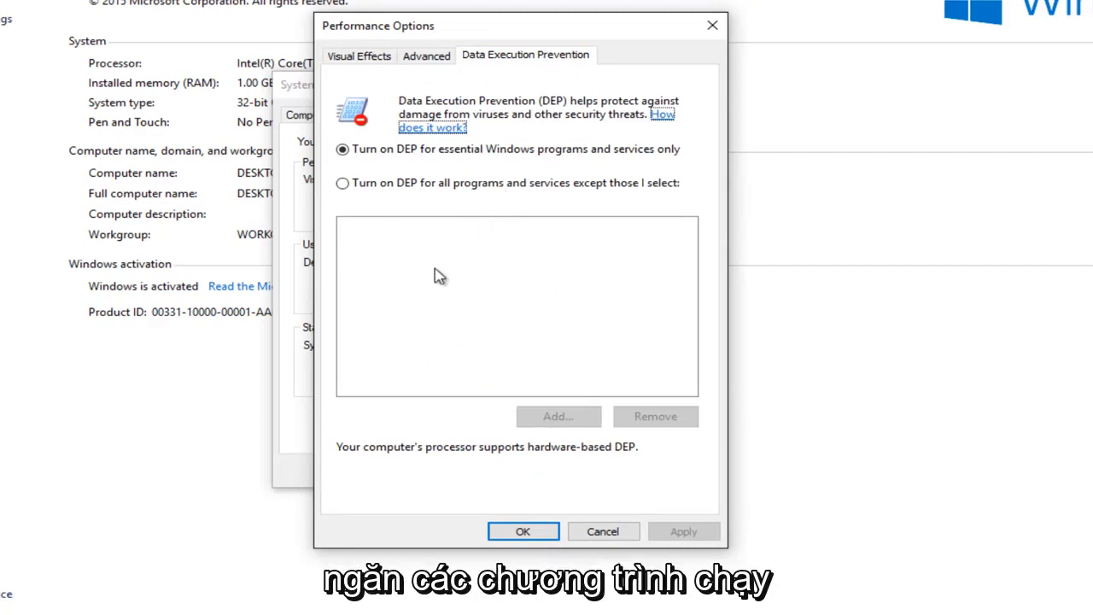
mouse_move(430, 262)
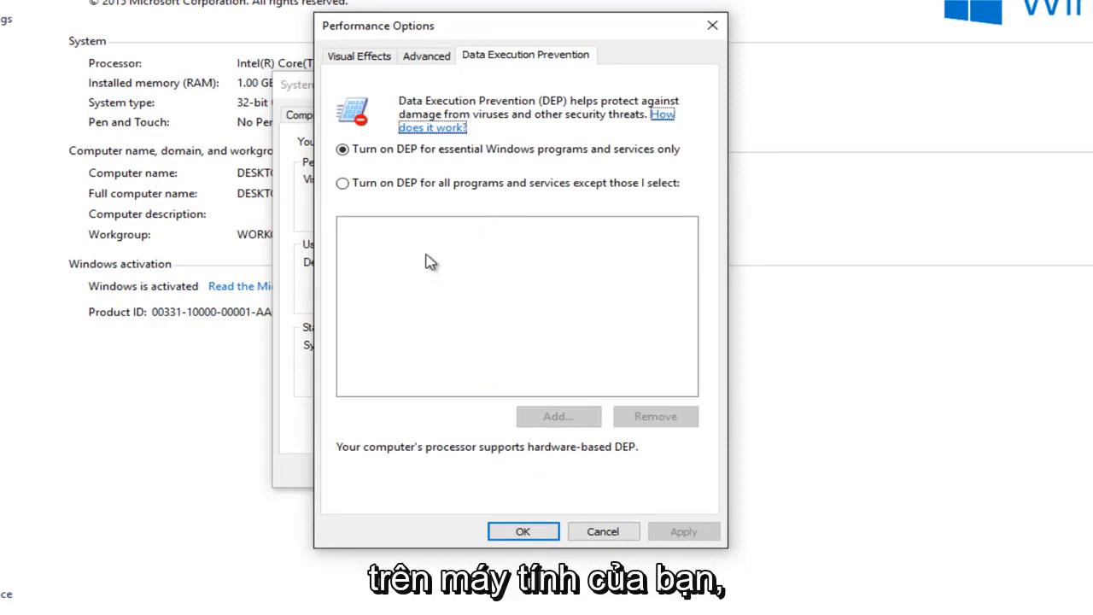
mouse_move(500, 94)
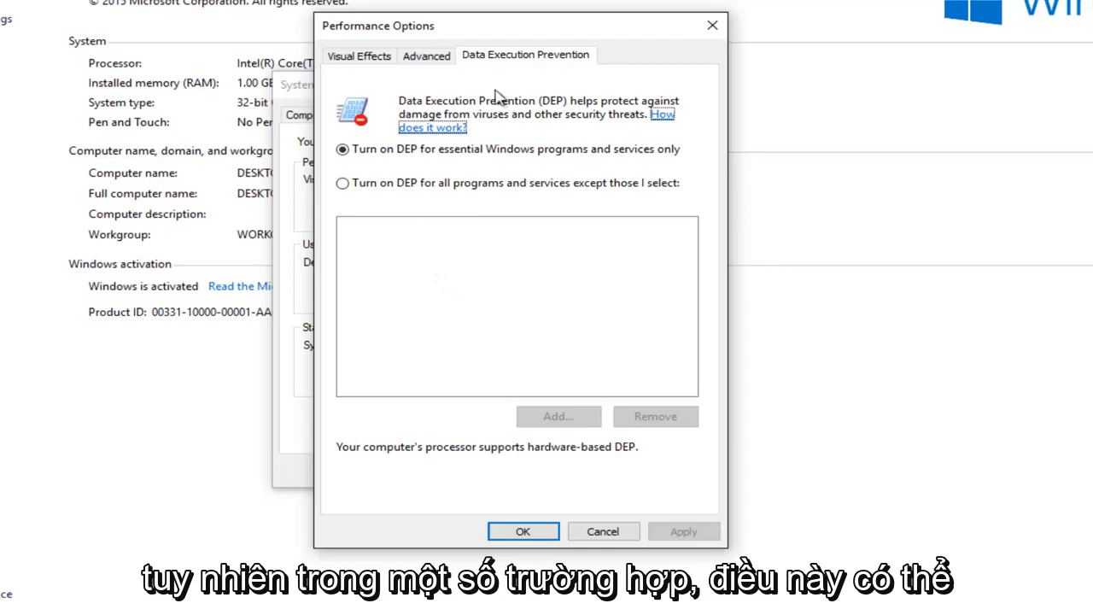
mouse_move(502, 30)
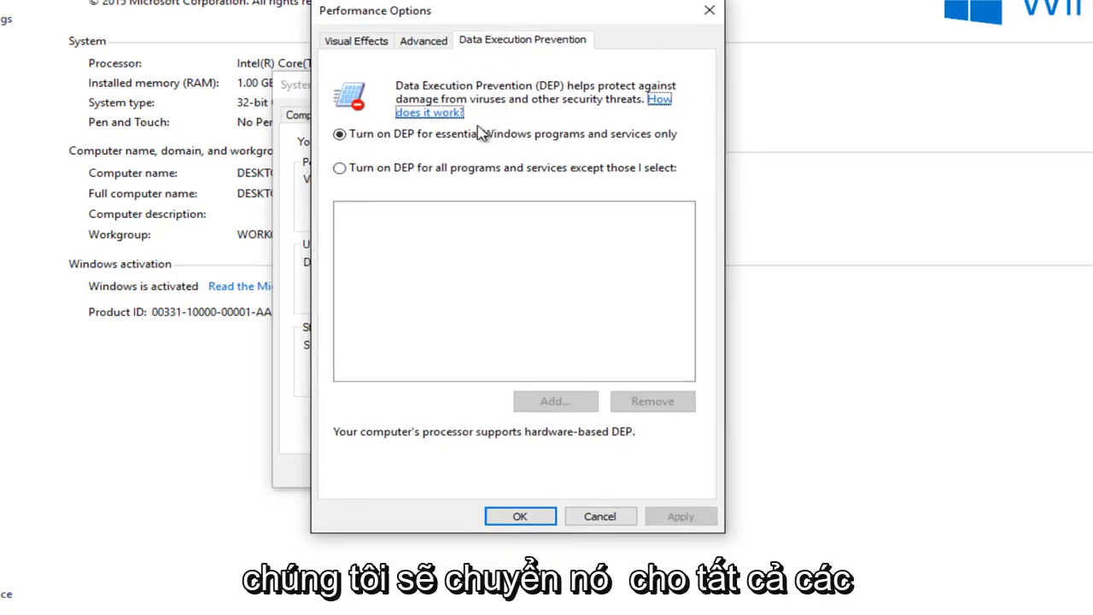
Step: Choose 'Turn on DEP for all programs and services except those I select' and start adding an exception
left_click(340, 167)
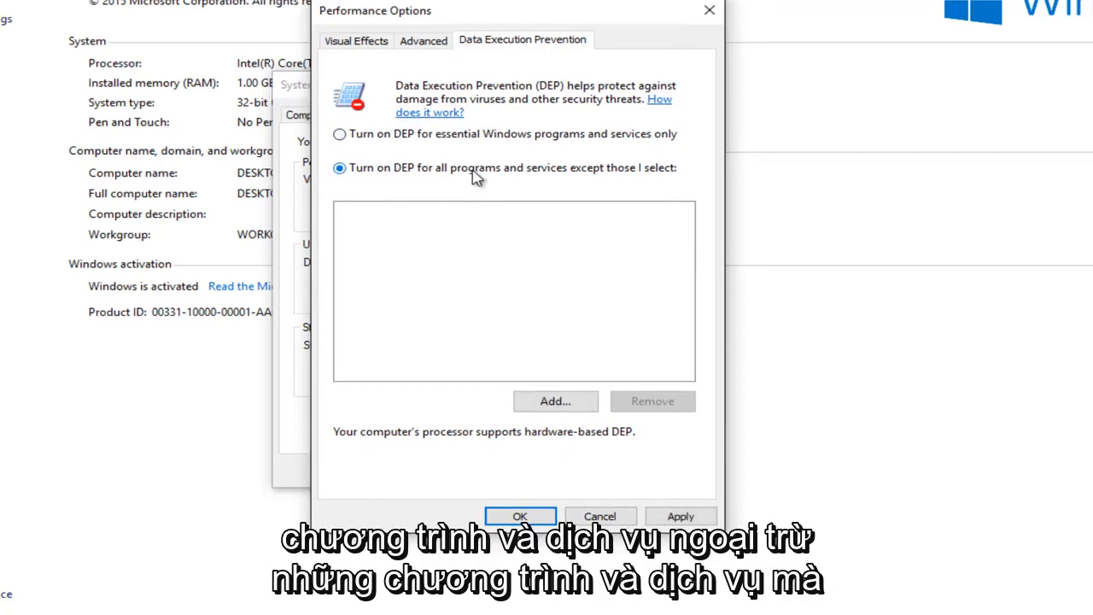
mouse_move(655, 175)
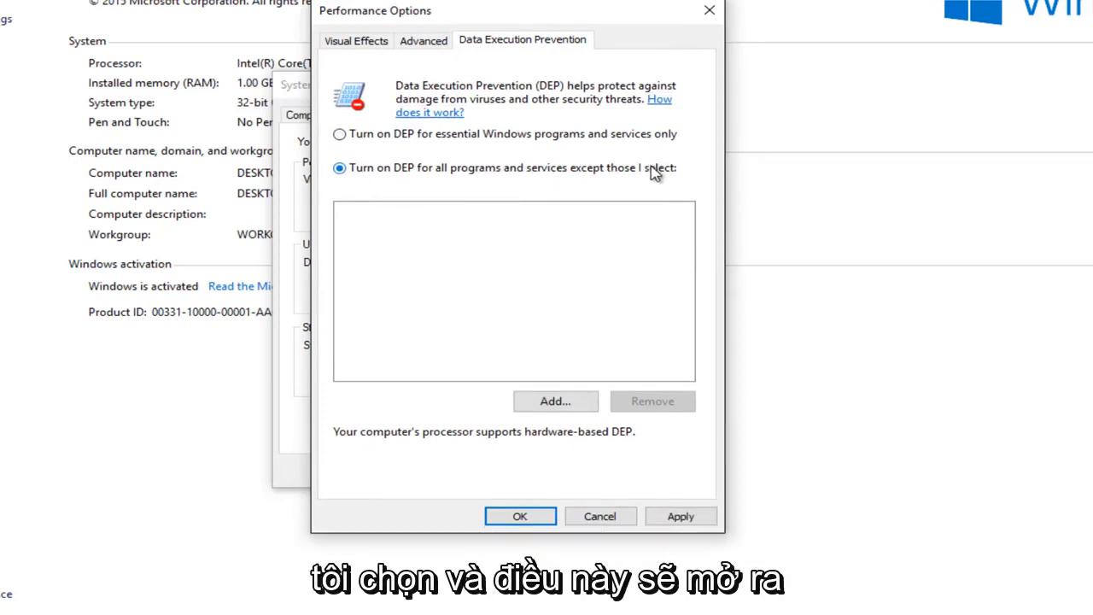
mouse_move(453, 261)
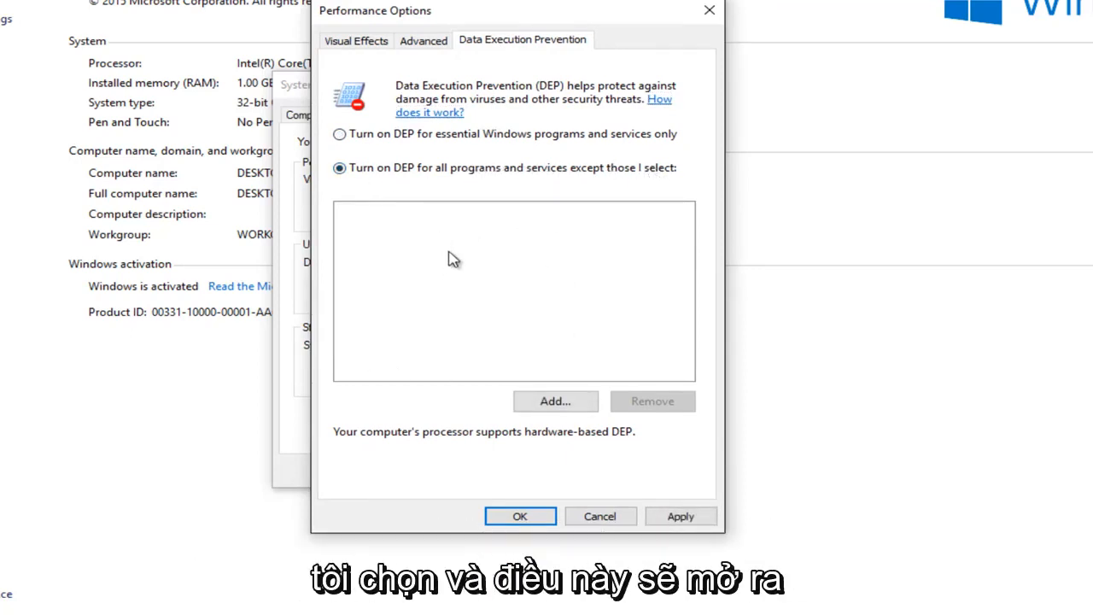
mouse_move(489, 268)
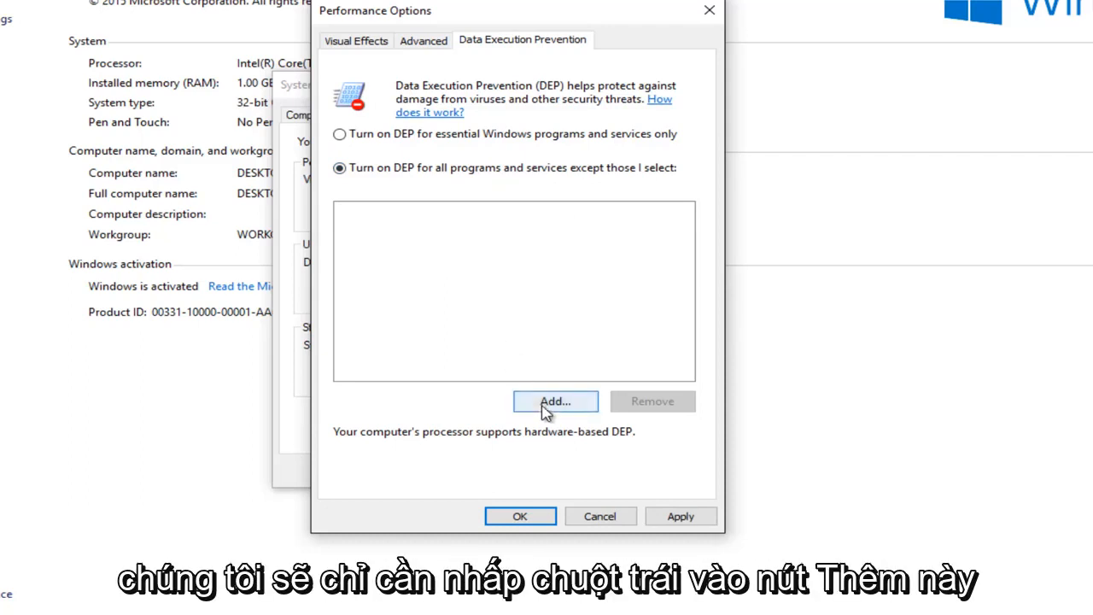
left_click(555, 400)
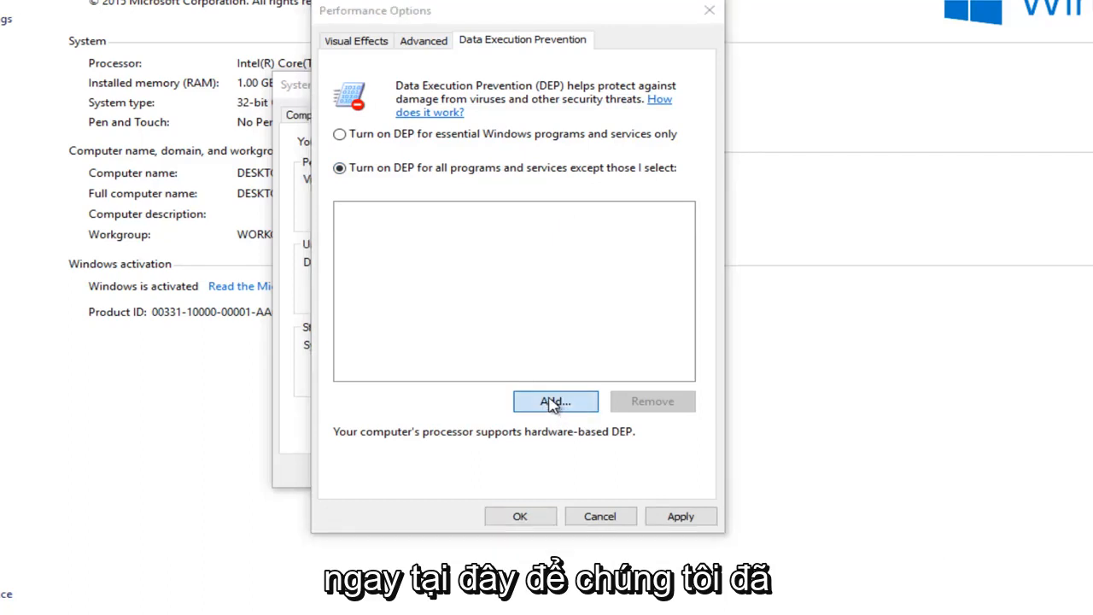
Step: Browse System32 in the file picker and select spoolsv
left_click(555, 402)
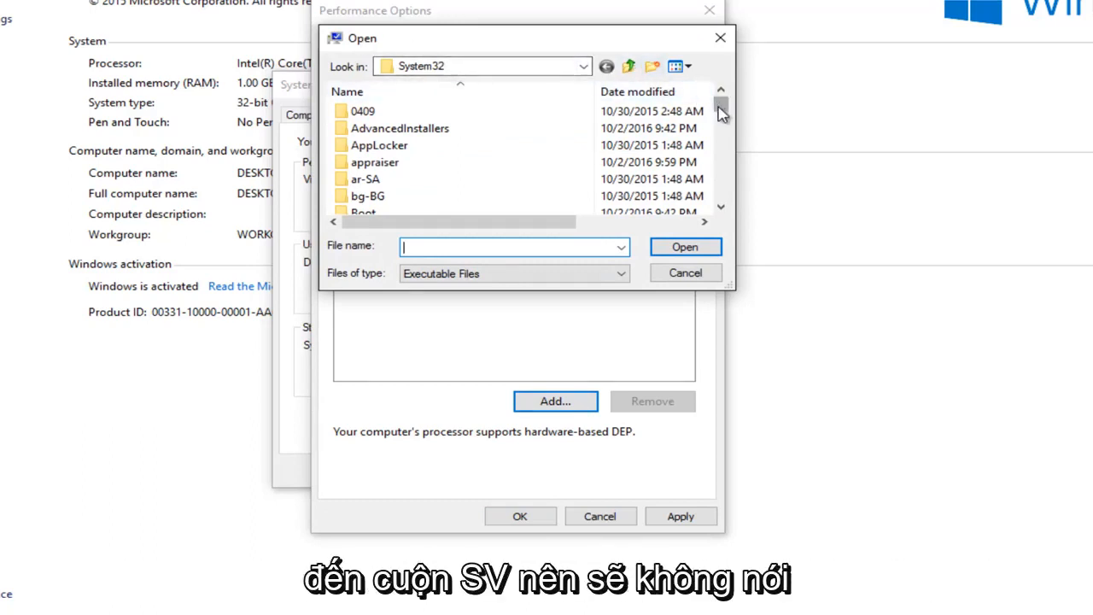
scroll("down", 3)
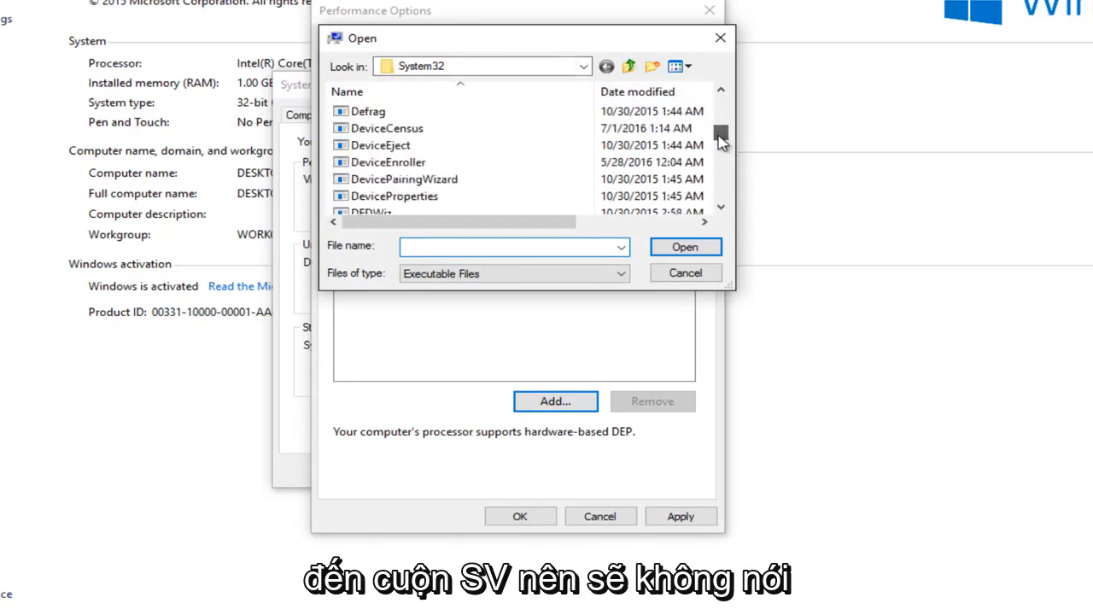
scroll("down", 3)
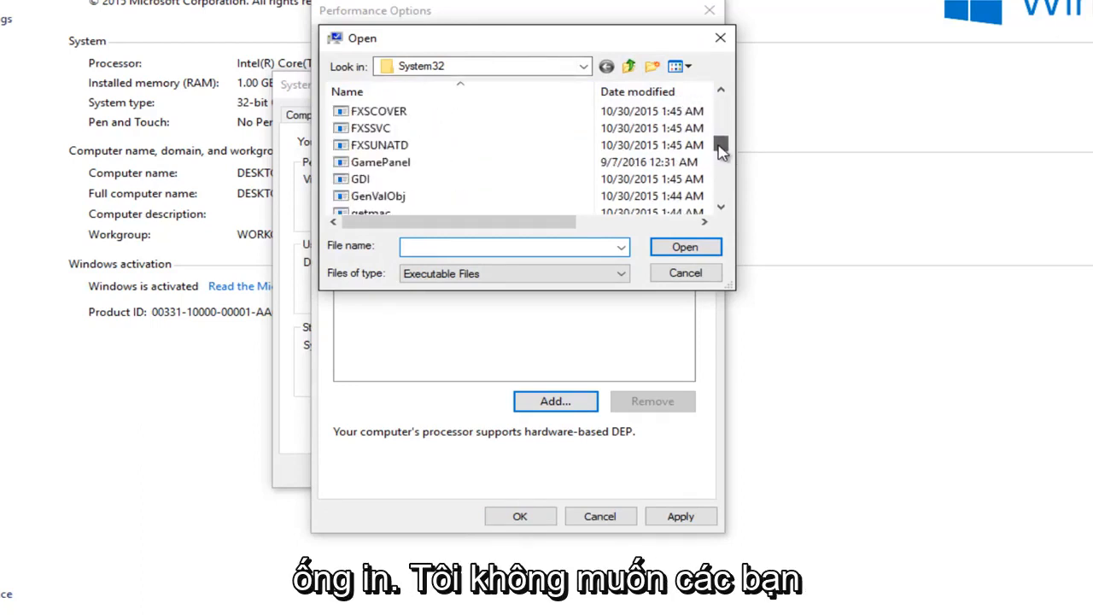
scroll("down", 3)
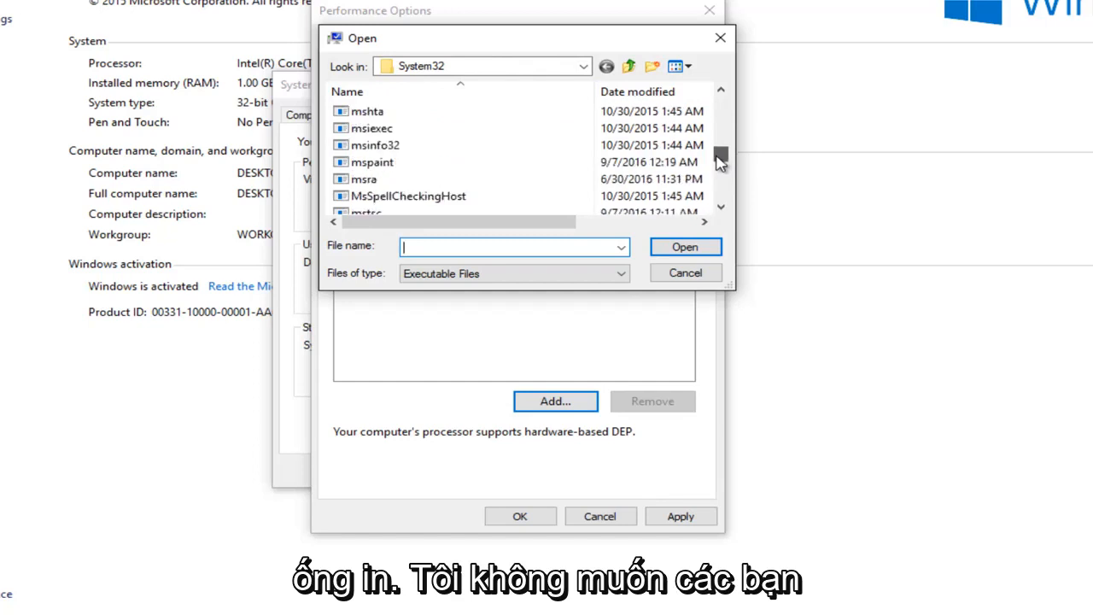
scroll("down", 3)
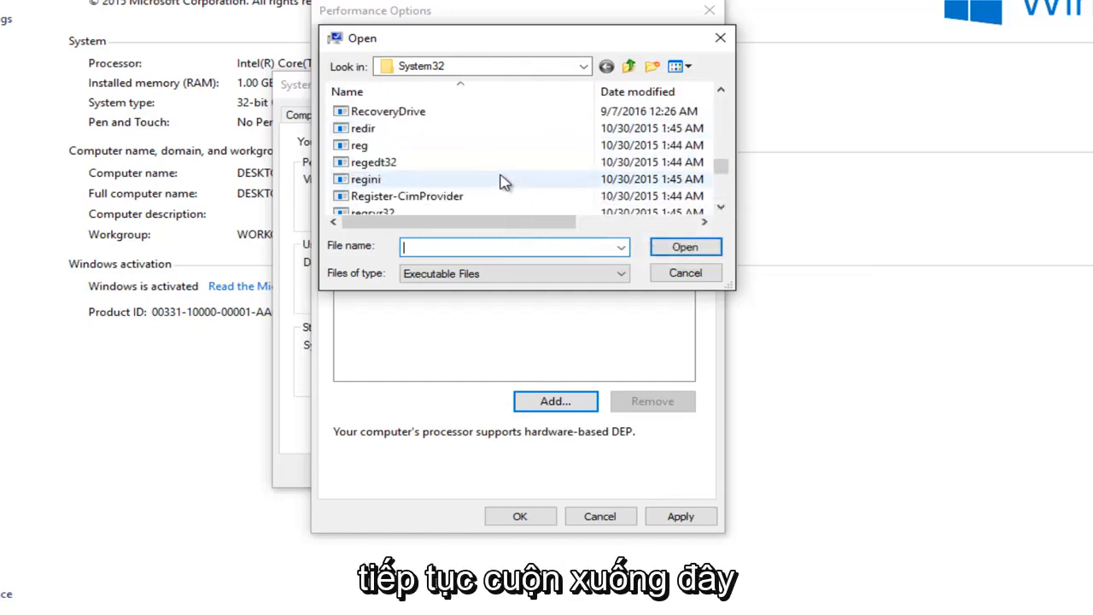
scroll("down", 3)
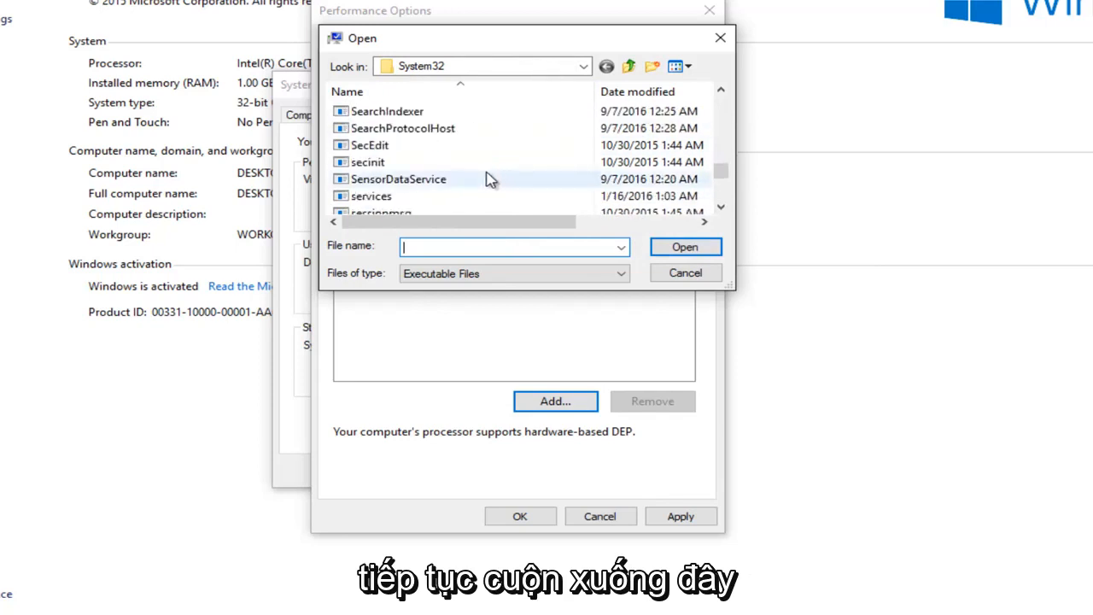
scroll("down", 3)
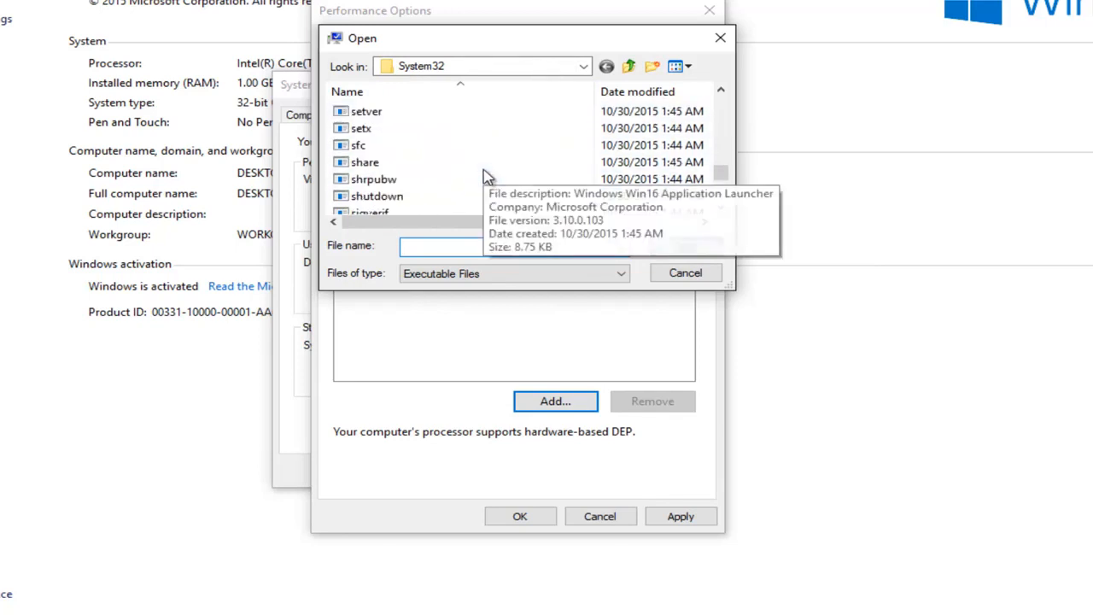
scroll("down", 3)
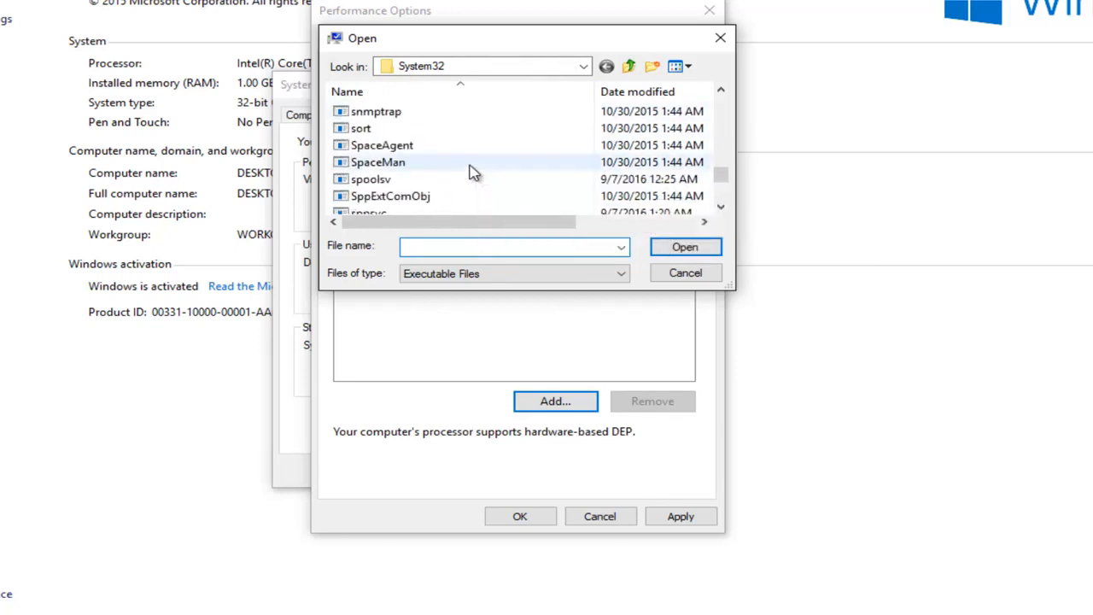
mouse_move(369, 179)
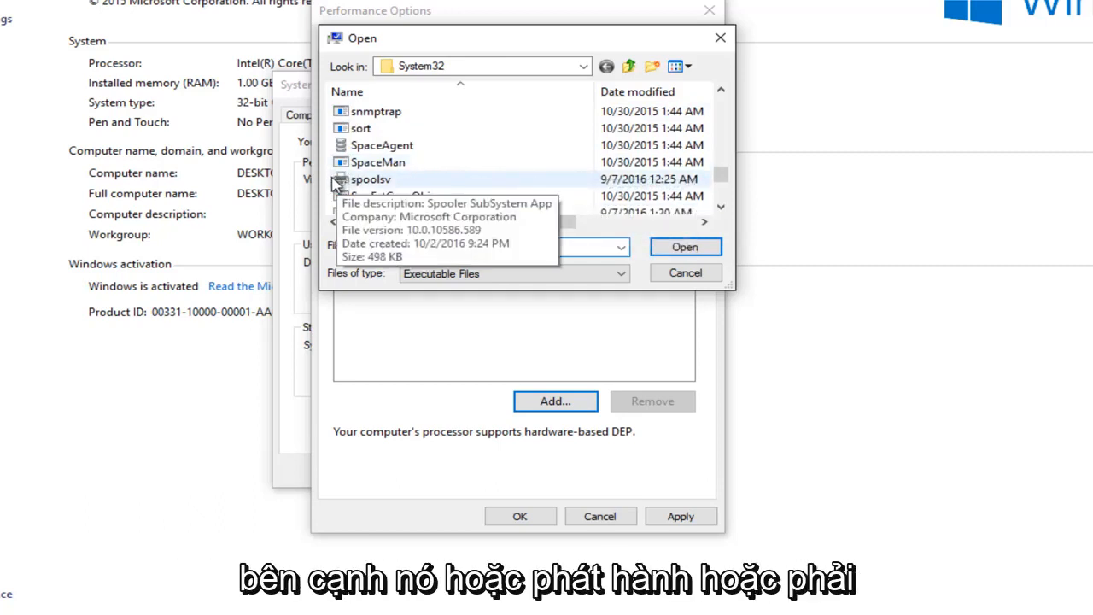
mouse_move(388, 187)
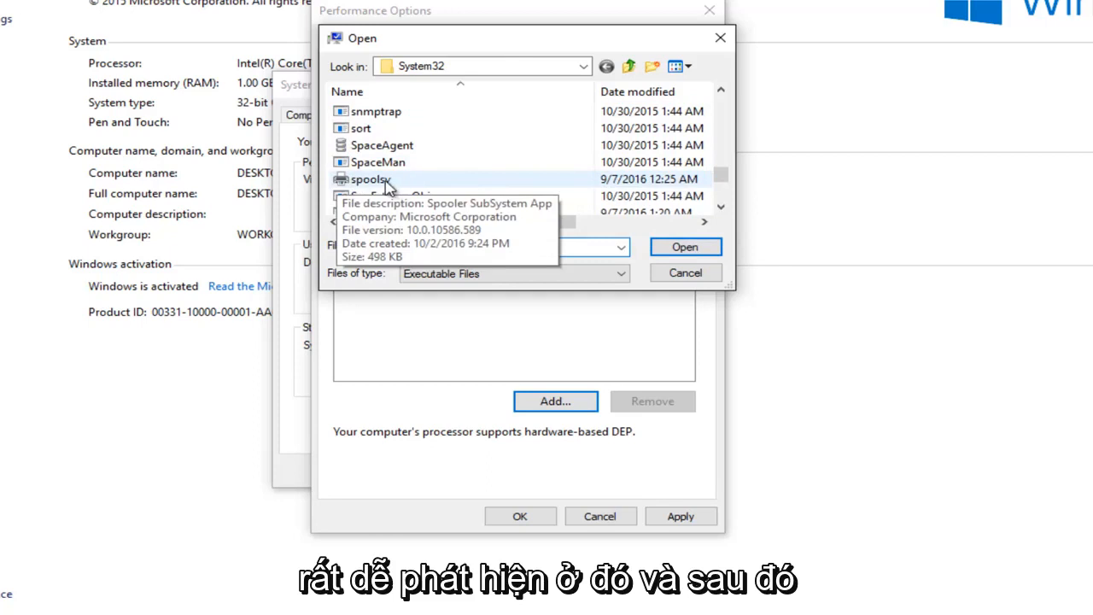
left_click(372, 179)
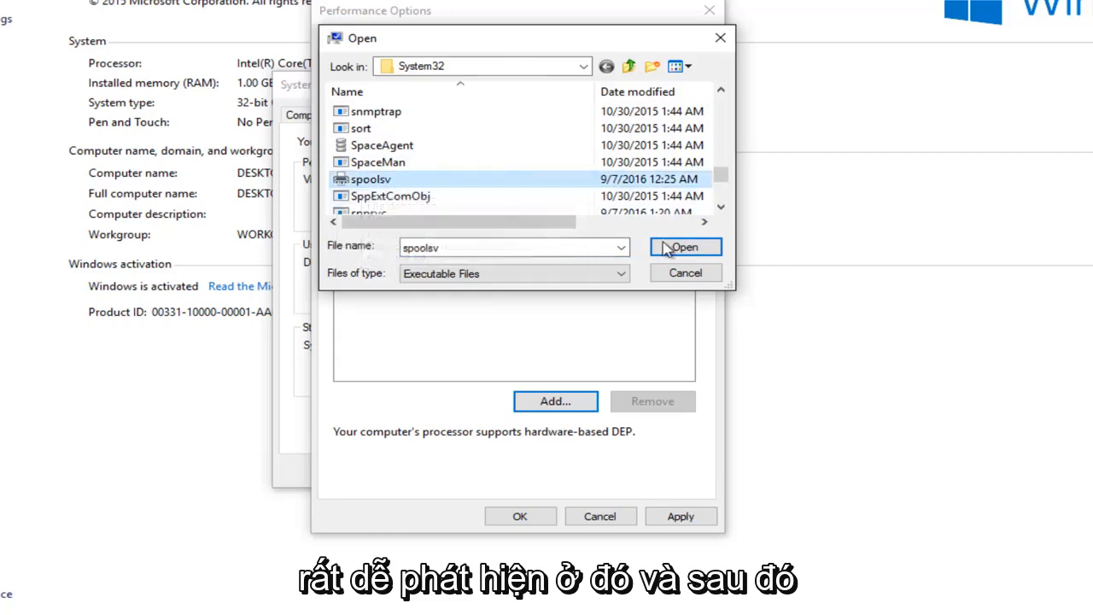
Step: Add spoolsv as a DEP exception, triggering the must-run-with-DEP warning
left_click(685, 247)
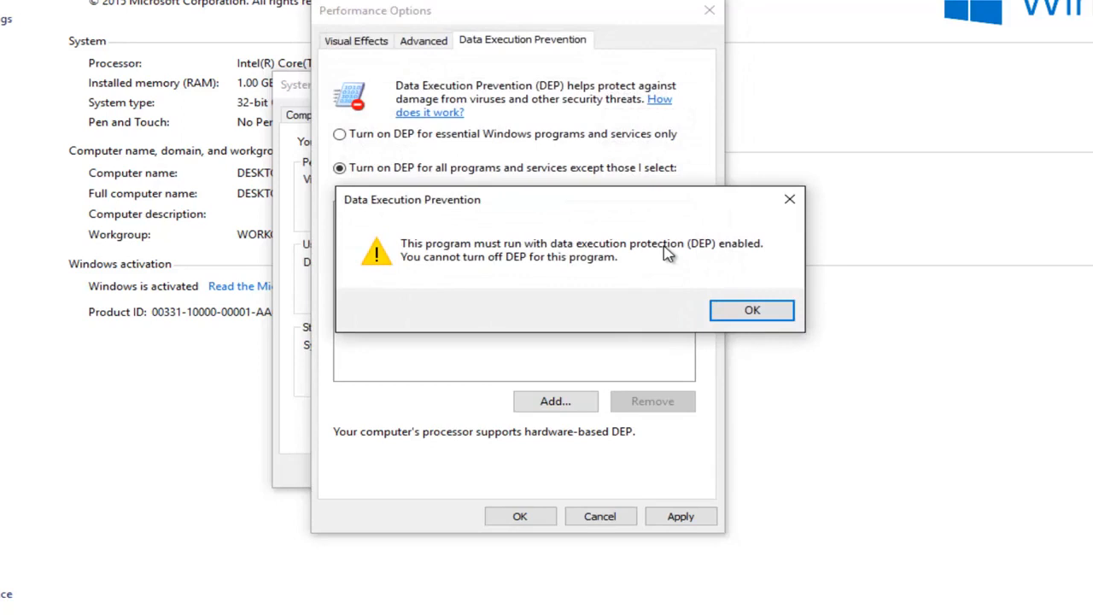
mouse_move(535, 265)
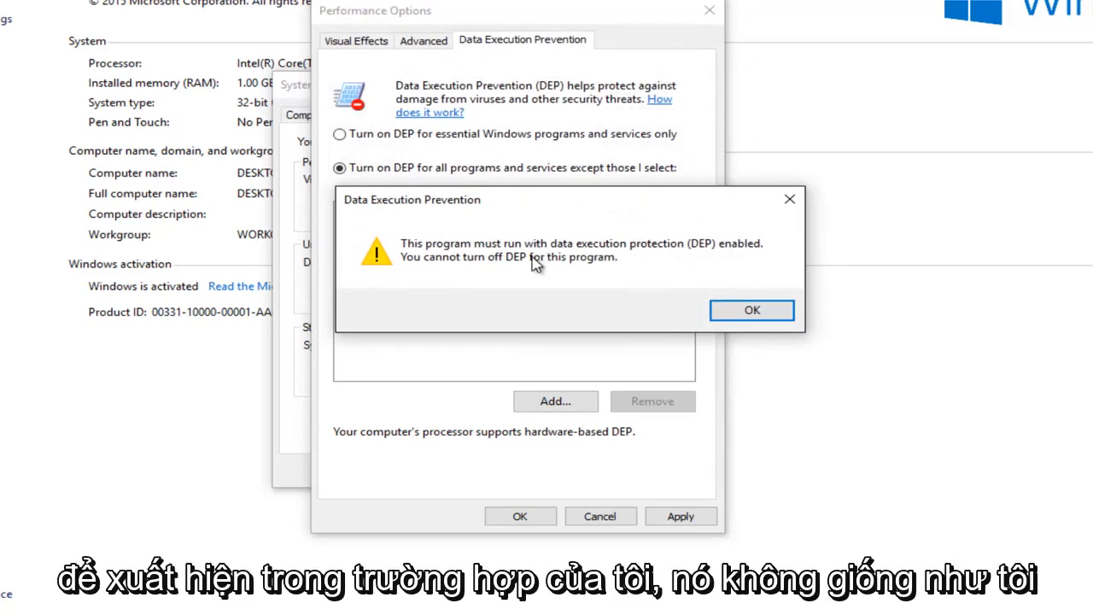
mouse_move(466, 258)
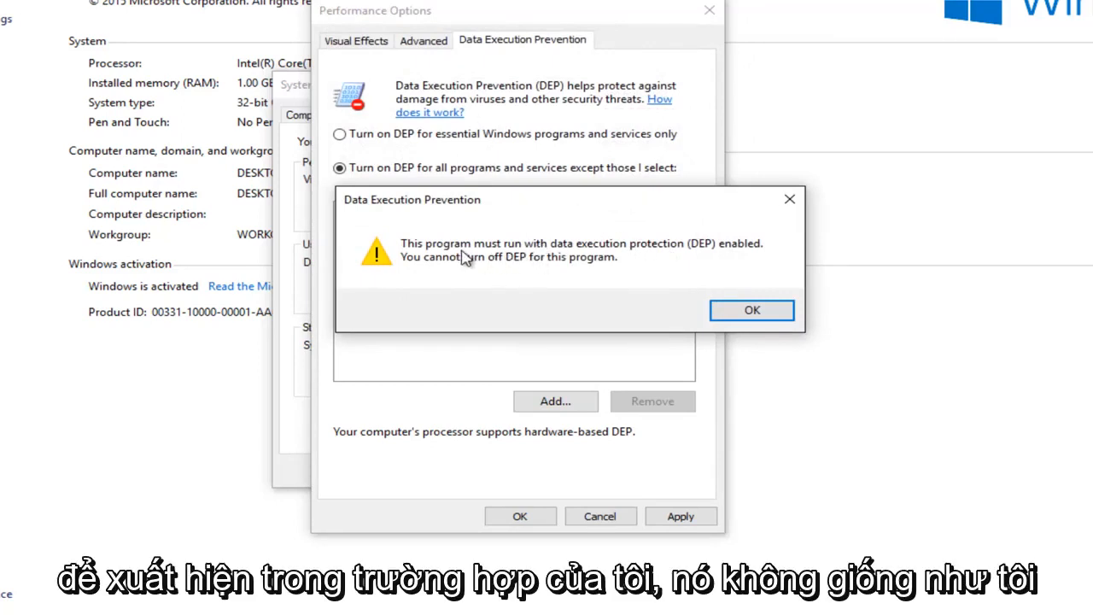
mouse_move(679, 261)
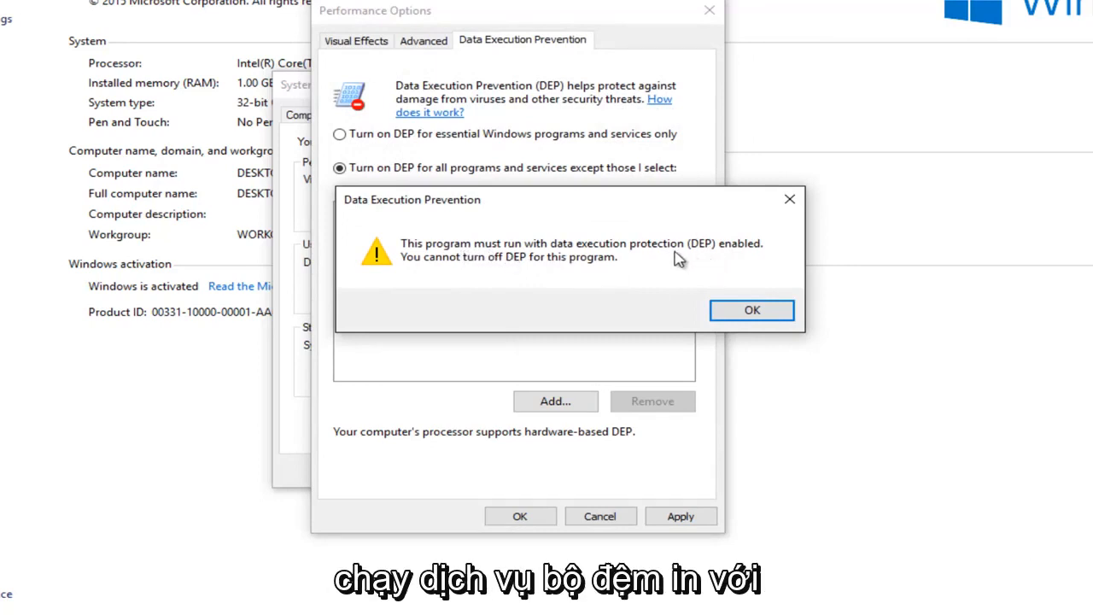
mouse_move(611, 256)
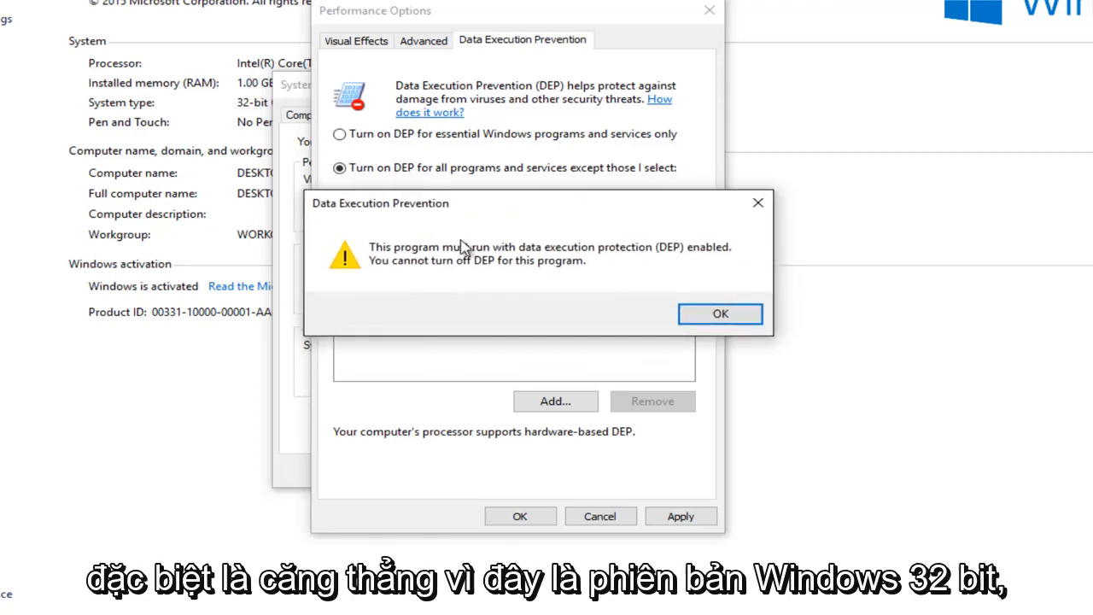
mouse_move(367, 273)
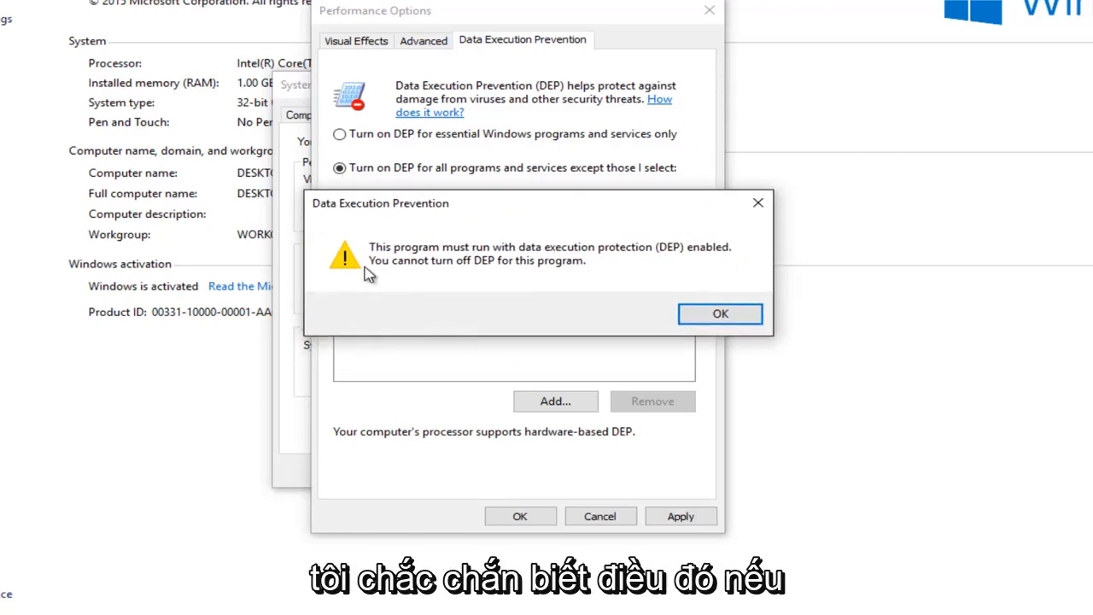
mouse_move(386, 253)
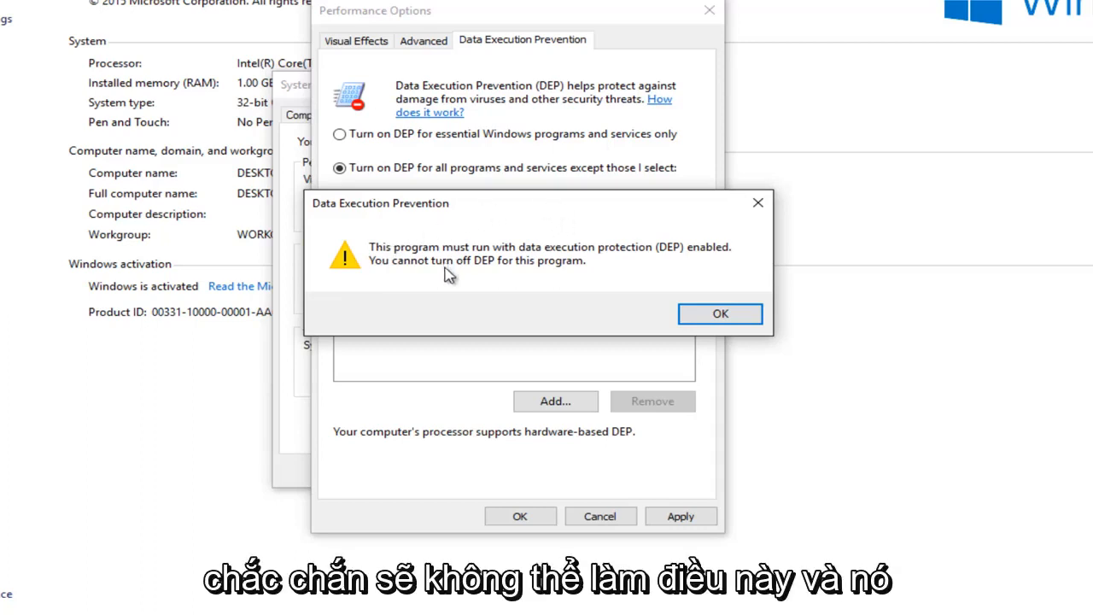
mouse_move(434, 442)
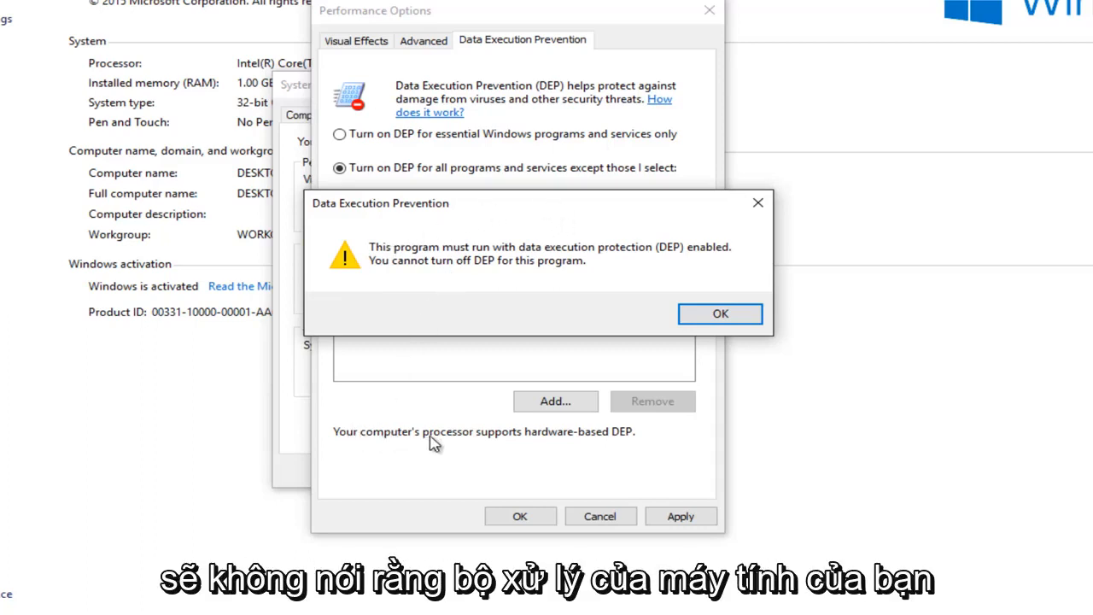
mouse_move(638, 444)
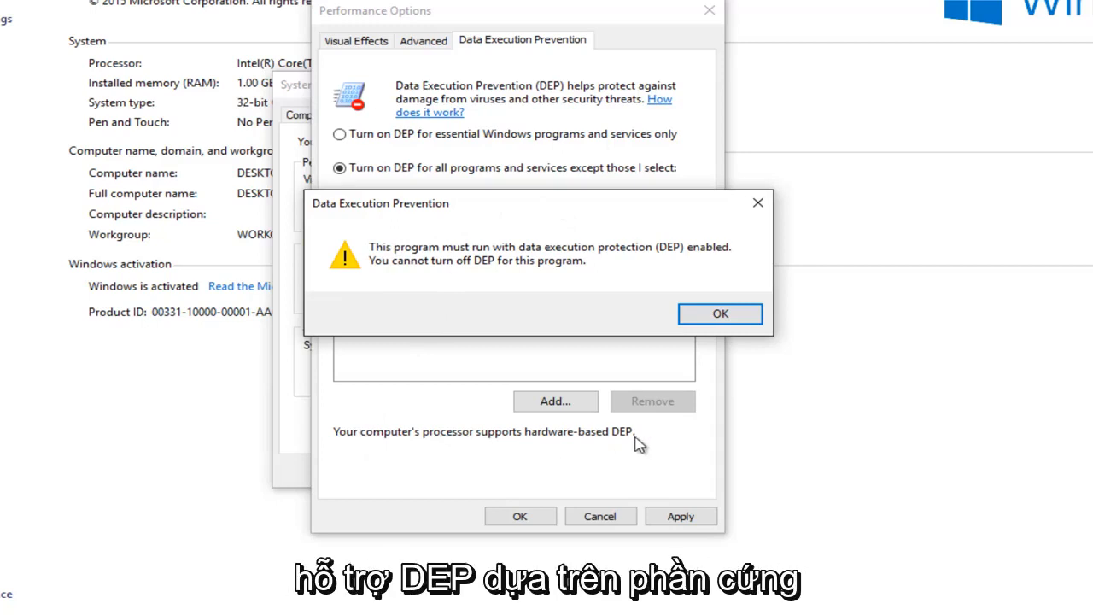
mouse_move(394, 471)
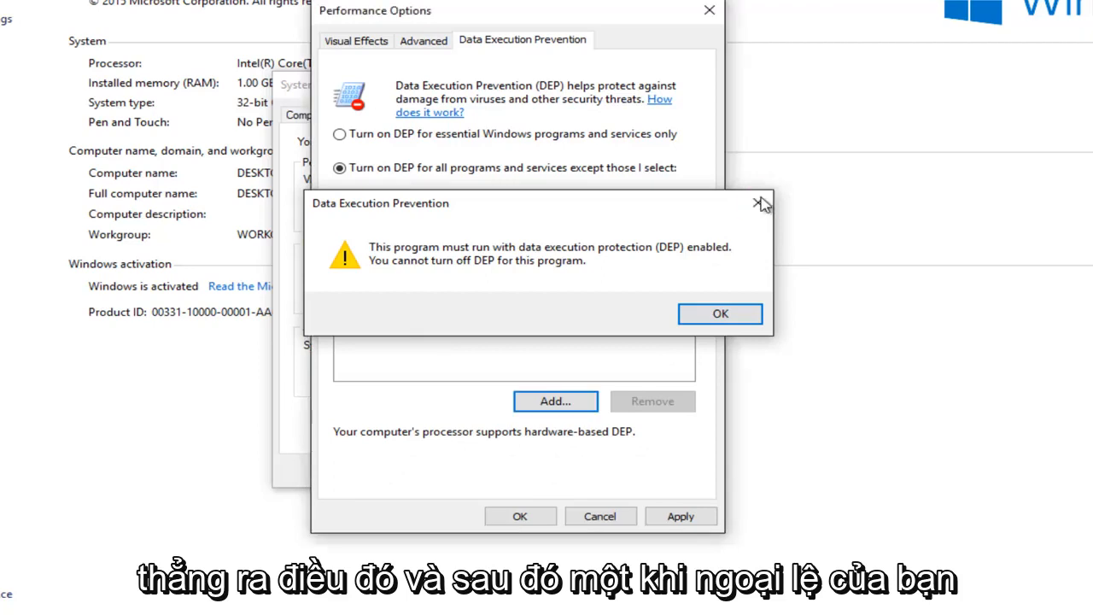
Step: Dismiss the refusal, acknowledge the restart notice, and reopen Performance settings
left_click(720, 313)
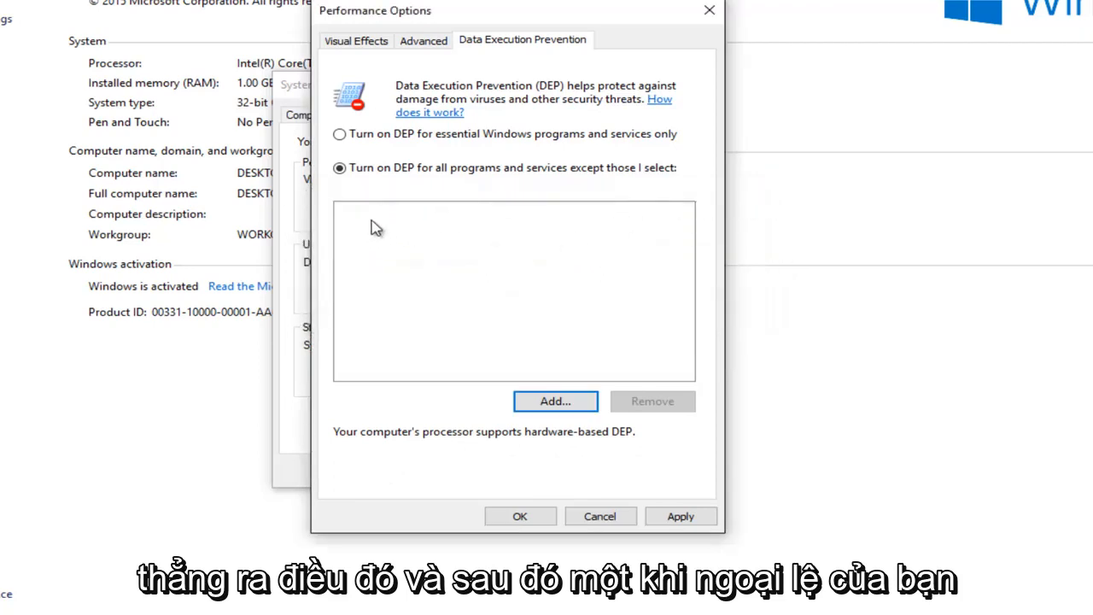
mouse_move(428, 224)
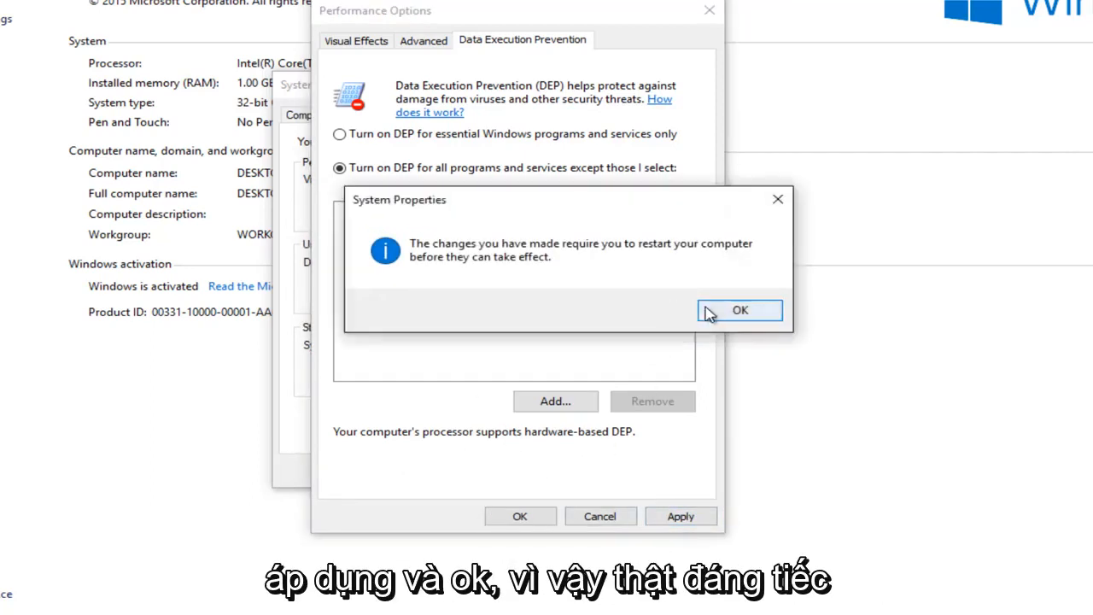
left_click(740, 310)
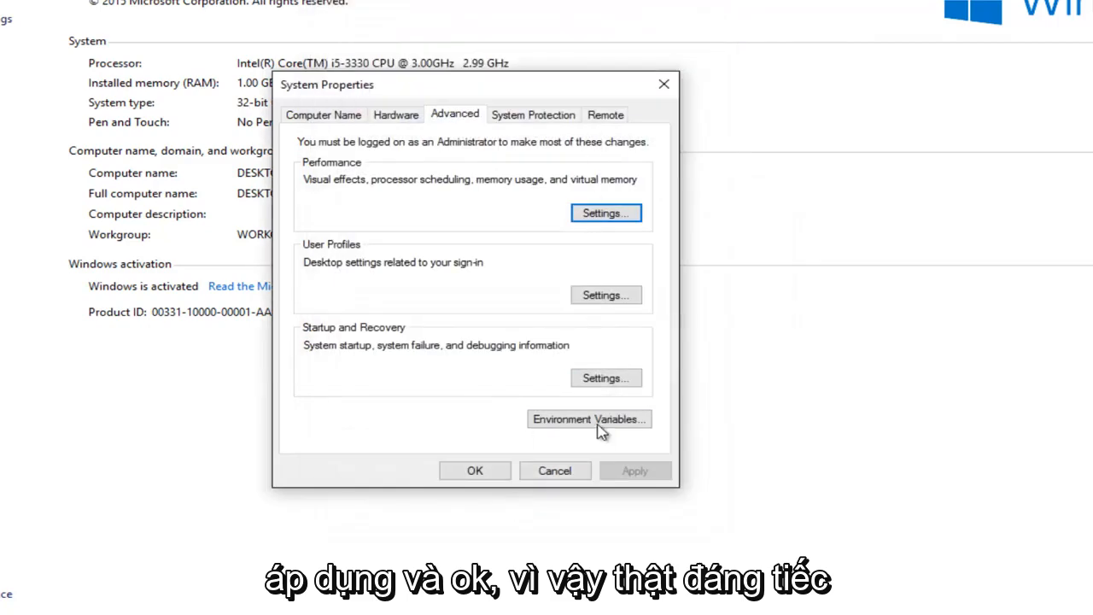
left_click(606, 212)
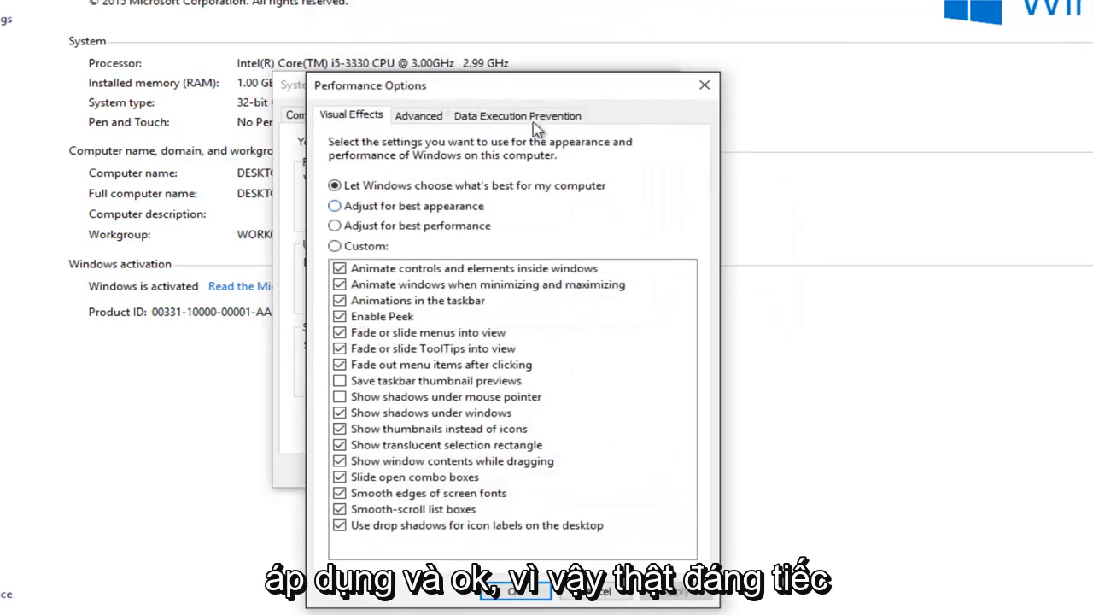